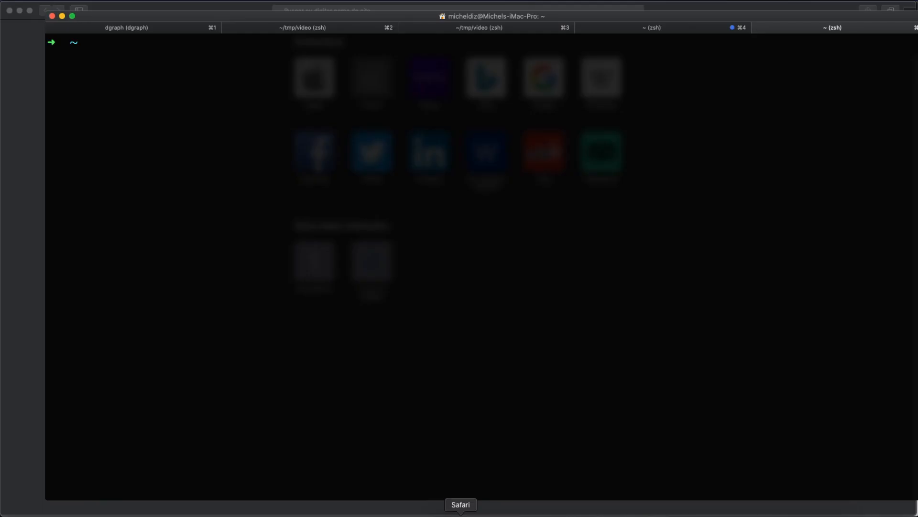
# Run dgraph-ratel in iTerm2 to start the Ratel server on port 8000.
pyautogui.write('dgraph')
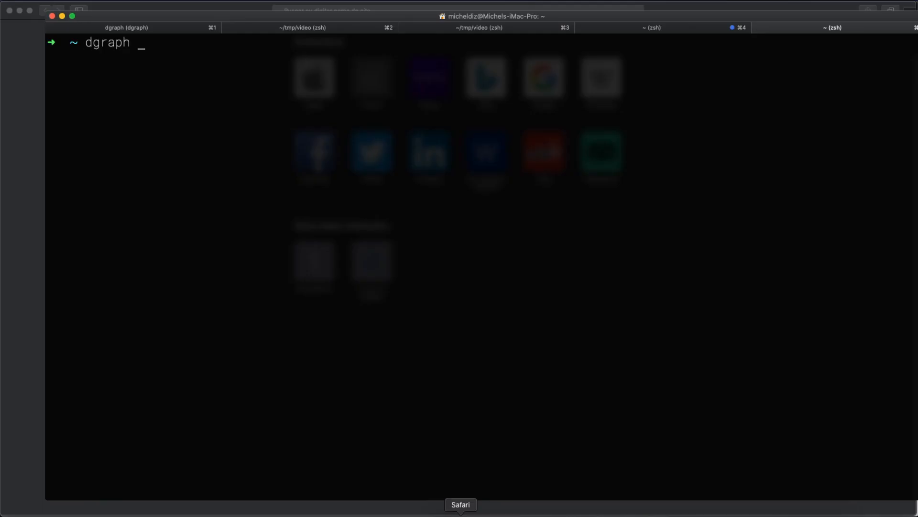
pyautogui.write('-ratel')
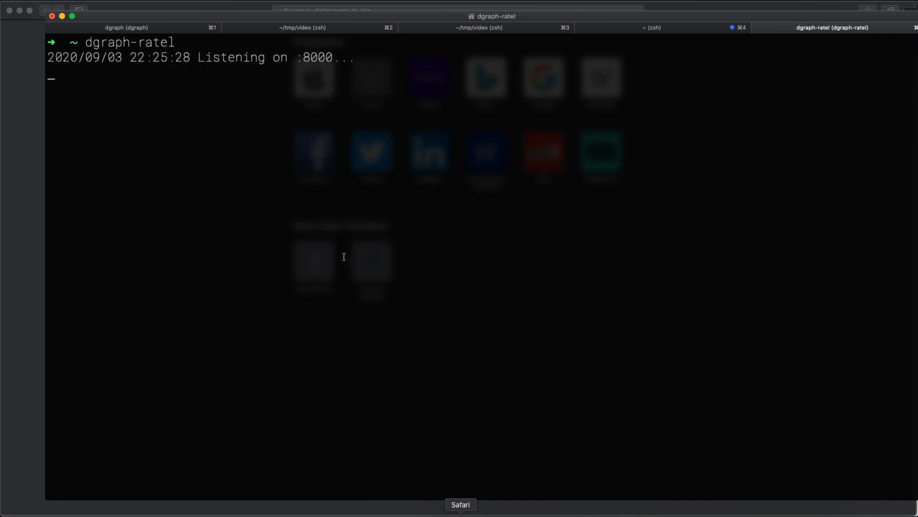
pyautogui.moveTo(517, 90)
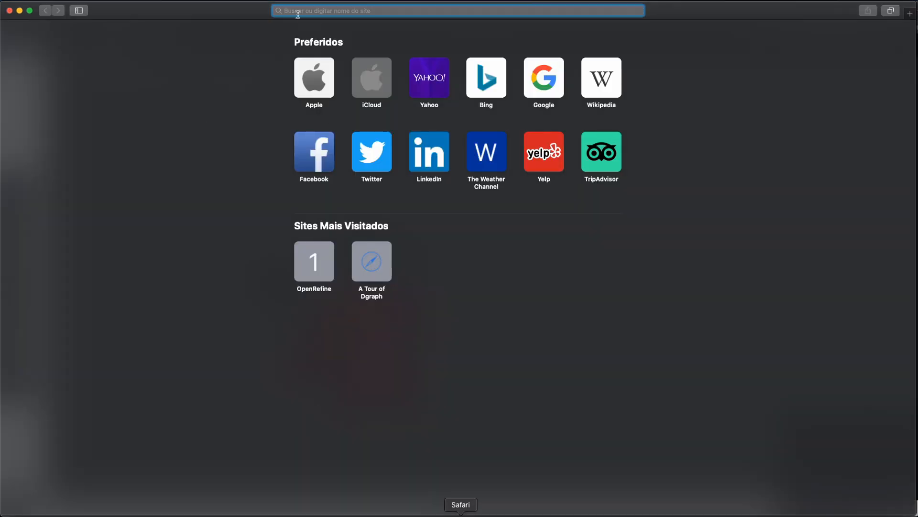
# Load the Dgraph Ratel Dashboard at localhost:8000 from Safari's history suggestions.
pyautogui.write('localhost:3000')
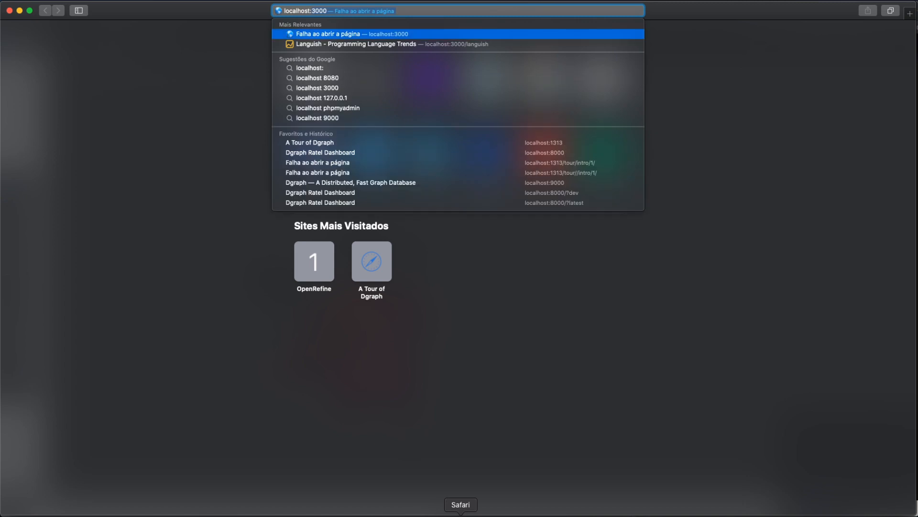
pyautogui.click(321, 152)
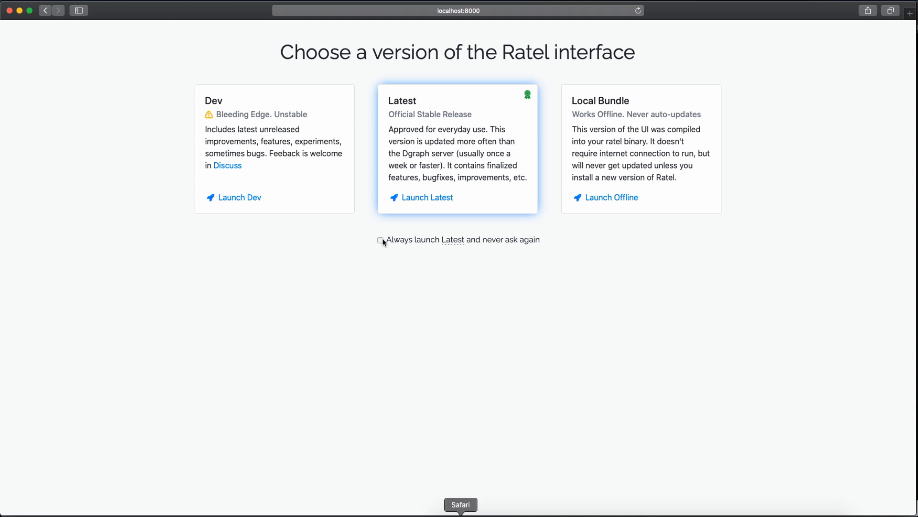
# Leave 'Always launch Latest and never ask again' unticked and launch the Latest release.
pyautogui.click(381, 240)
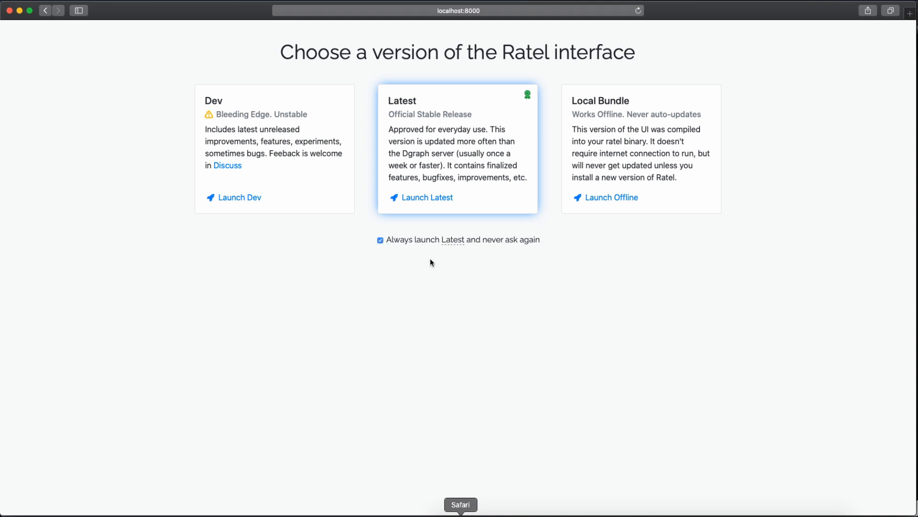
pyautogui.click(380, 240)
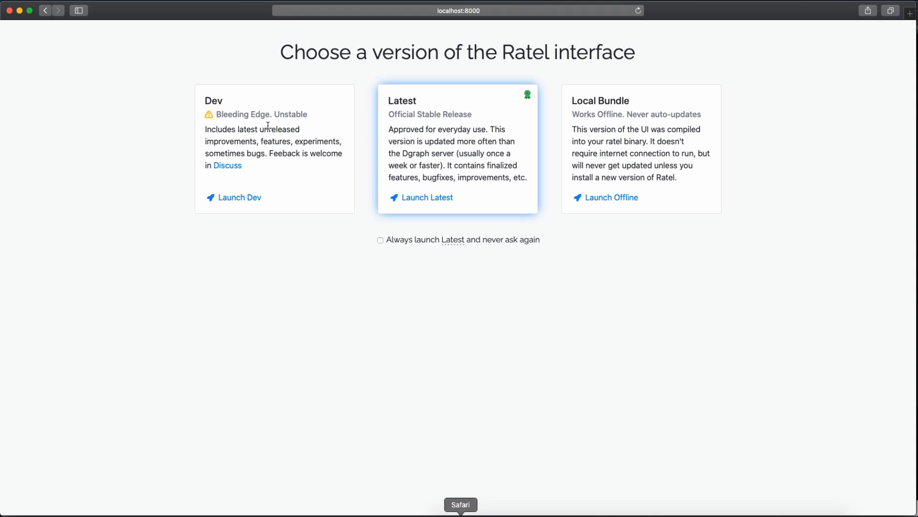
pyautogui.moveTo(443, 163)
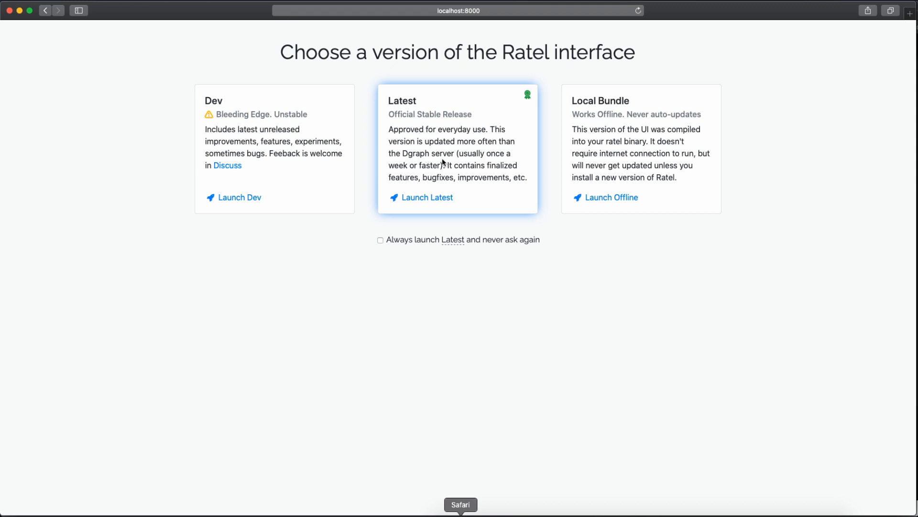
pyautogui.moveTo(590, 164)
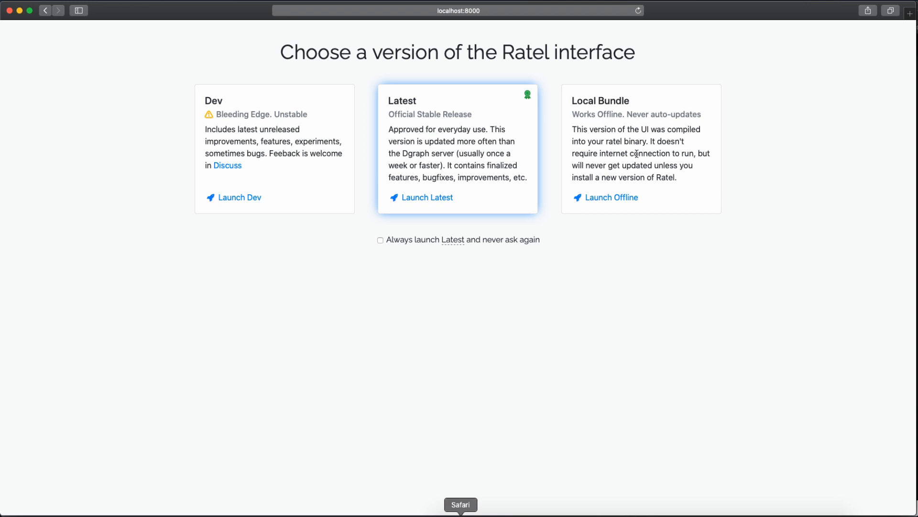
pyautogui.click(425, 196)
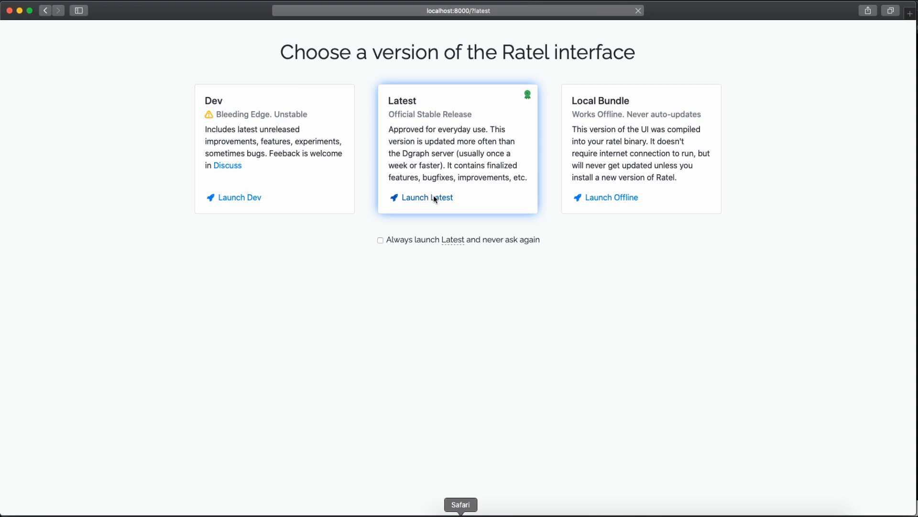
# Load localhost:8000/?latest in a new private Safari window.
pyautogui.click(426, 196)
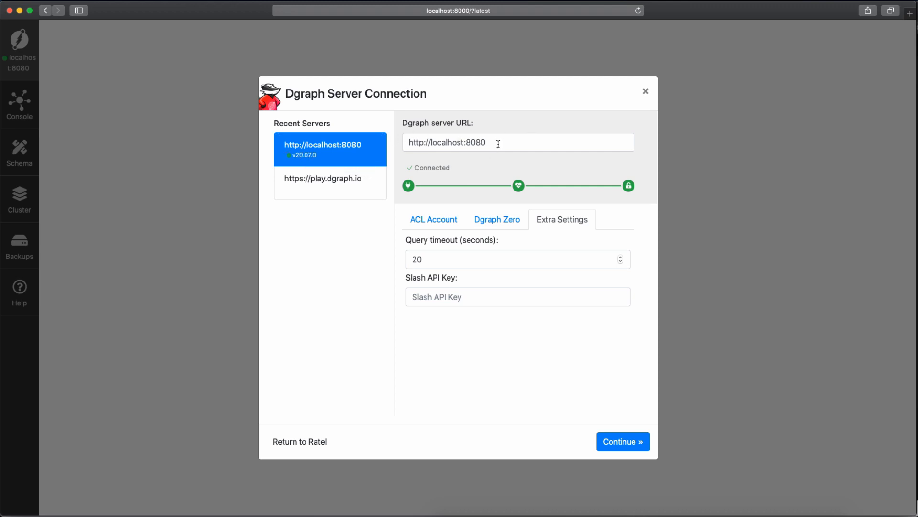
pyautogui.moveTo(469, 44)
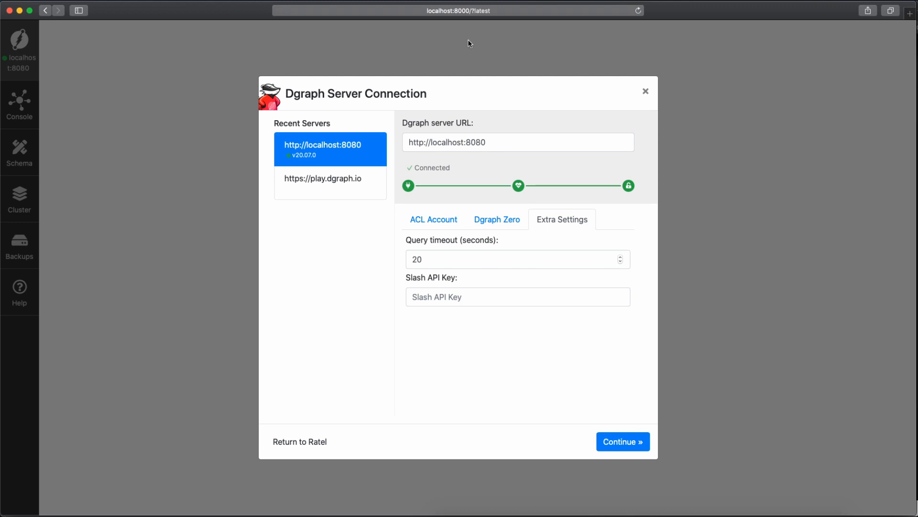
pyautogui.click(459, 10)
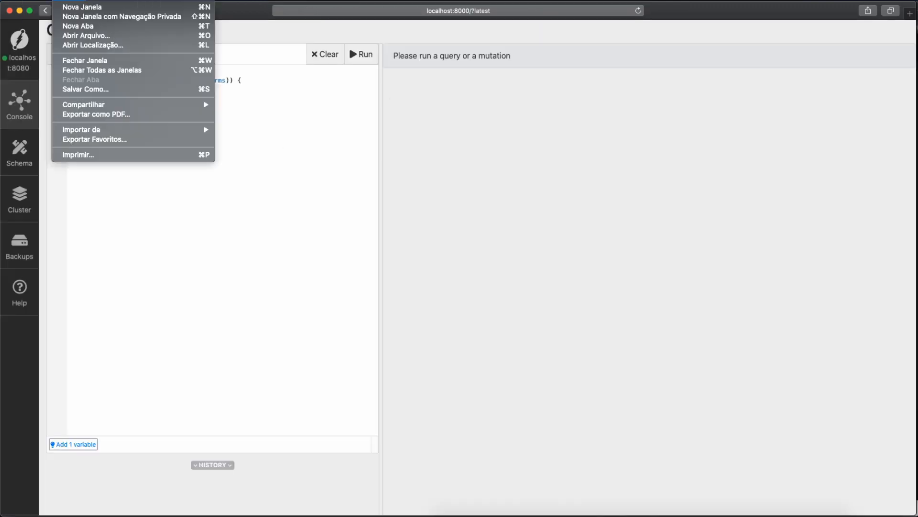
pyautogui.moveTo(104, 86)
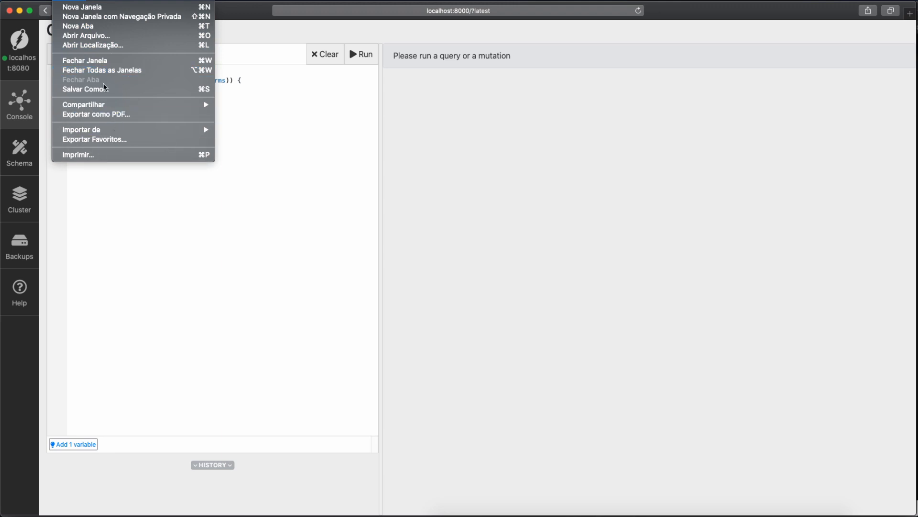
pyautogui.click(121, 16)
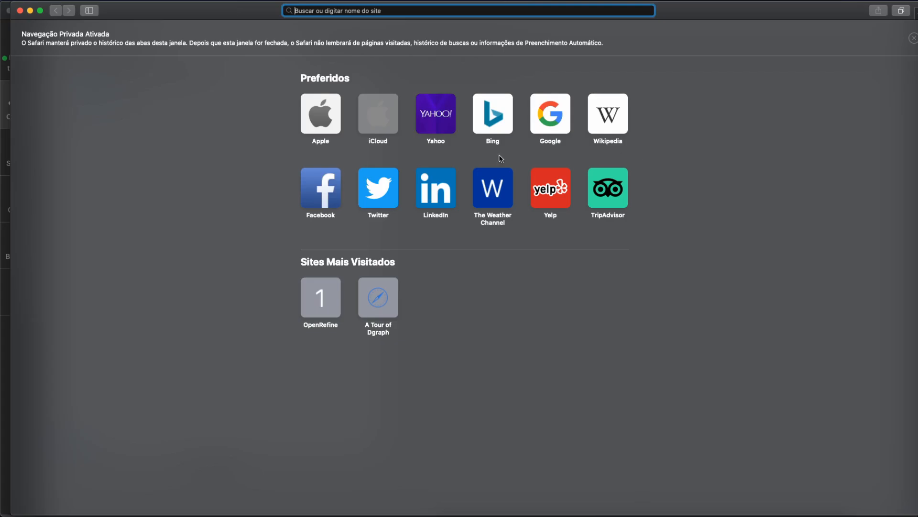
pyautogui.write('localhost:8000/?latest')
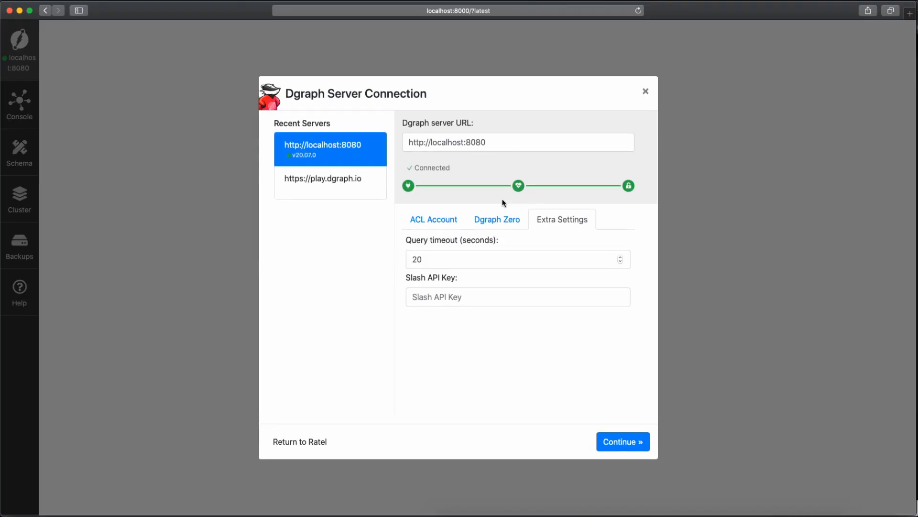
pyautogui.click(517, 142)
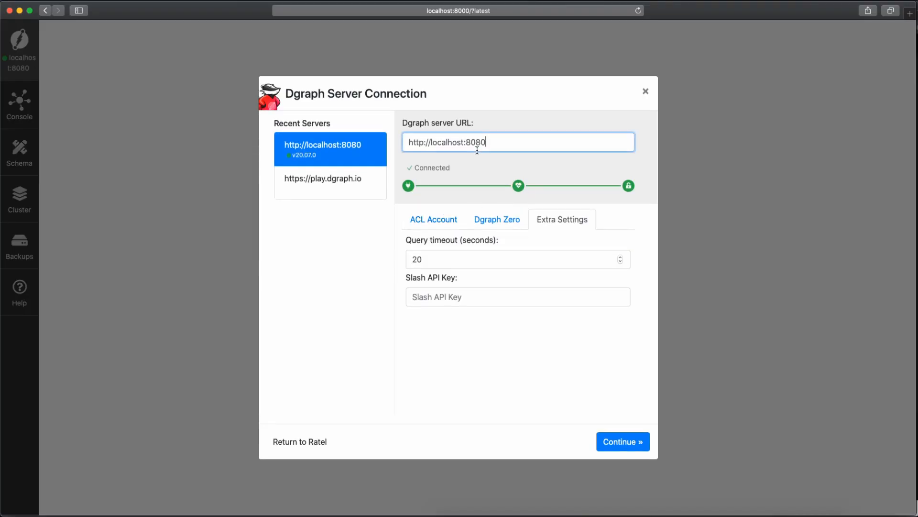
pyautogui.moveTo(496, 142)
pyautogui.write('1')
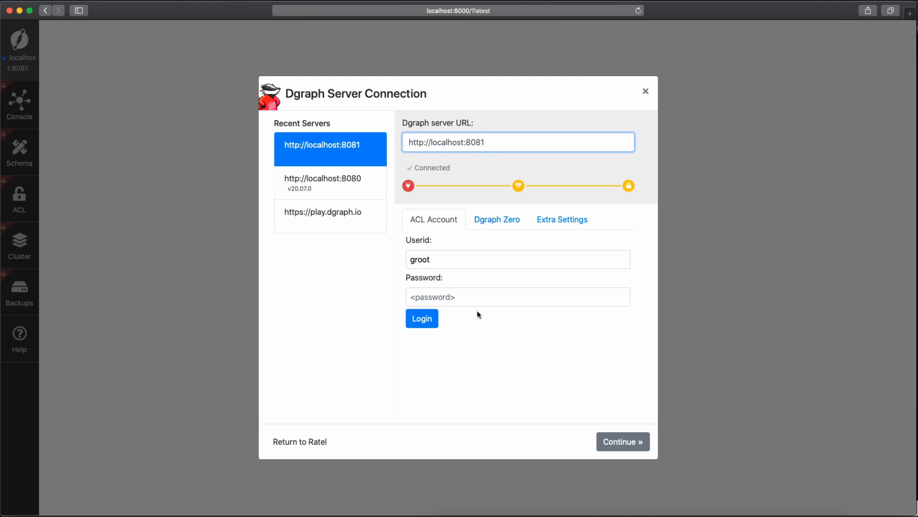
pyautogui.moveTo(443, 164)
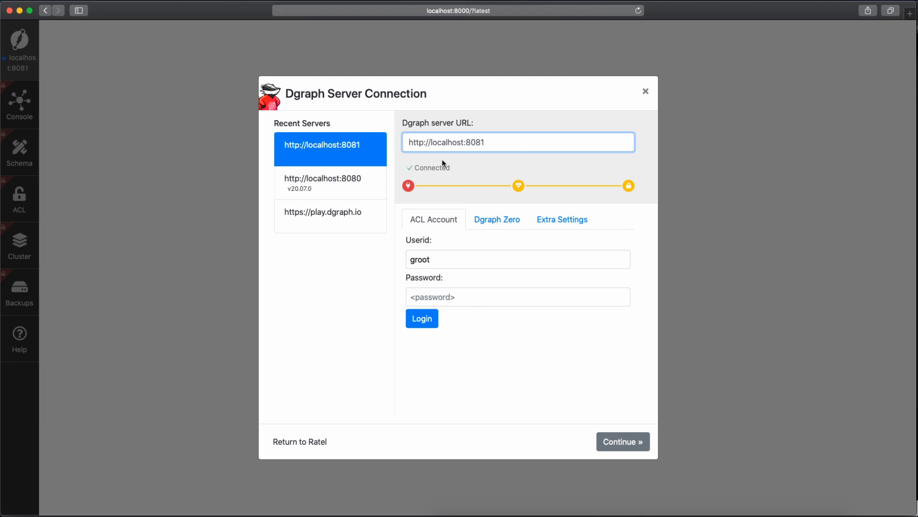
pyautogui.moveTo(408, 209)
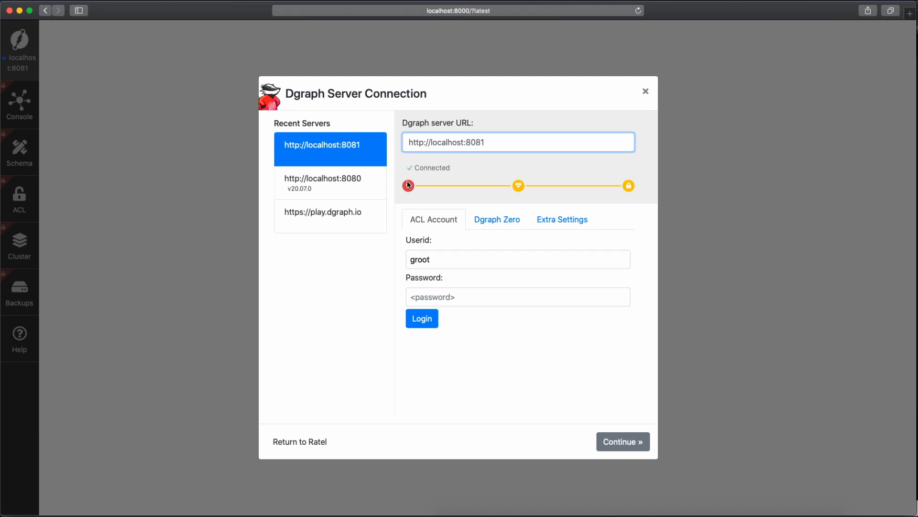
pyautogui.moveTo(529, 193)
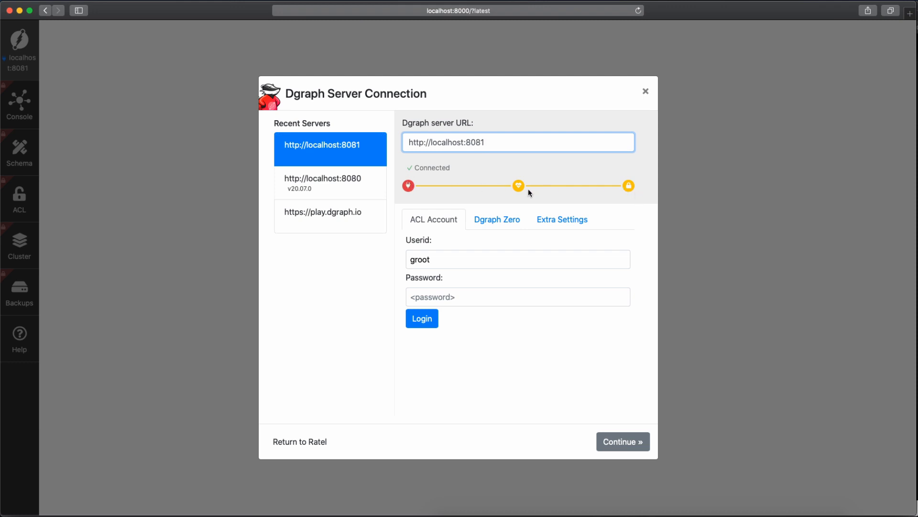
pyautogui.moveTo(506, 196)
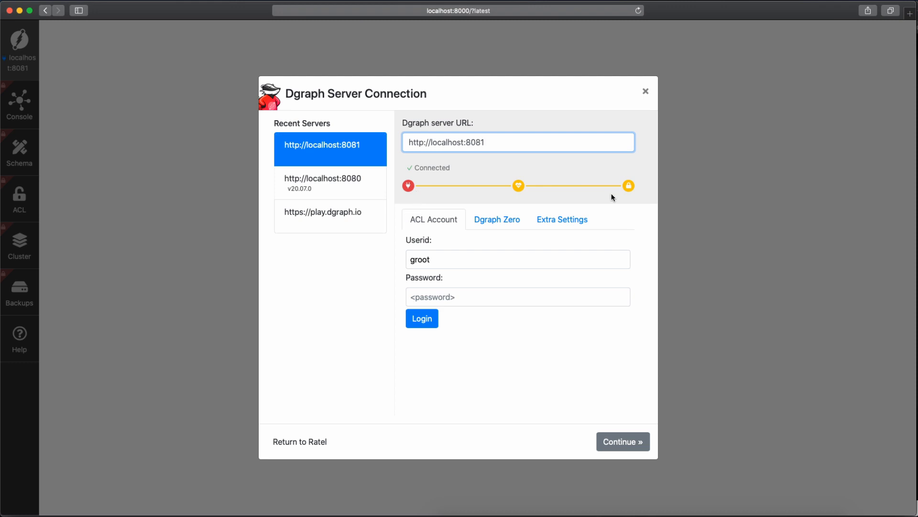
pyautogui.moveTo(537, 188)
pyautogui.write('0')
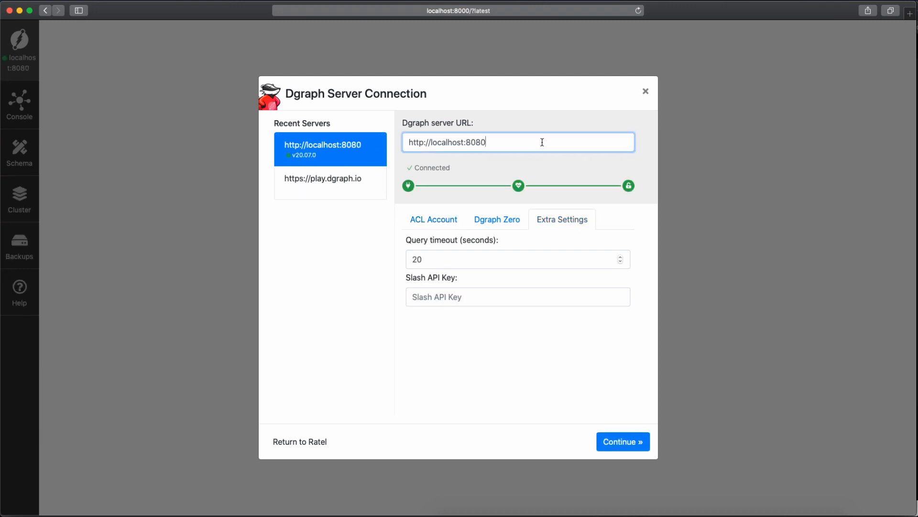
pyautogui.rightClick(518, 142)
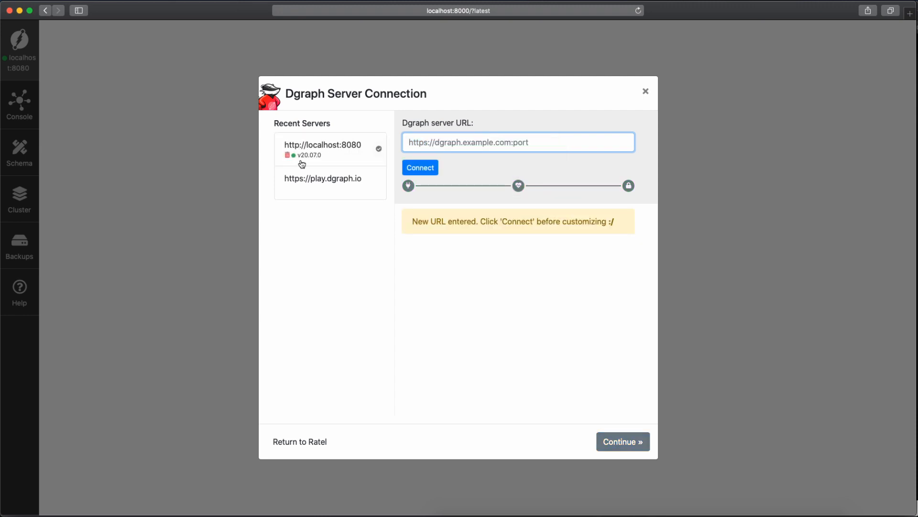
pyautogui.click(321, 178)
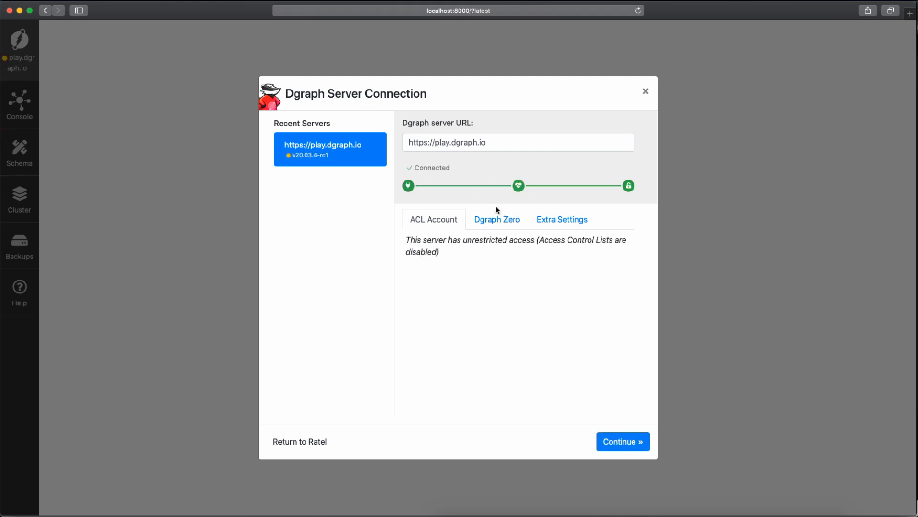
pyautogui.moveTo(353, 224)
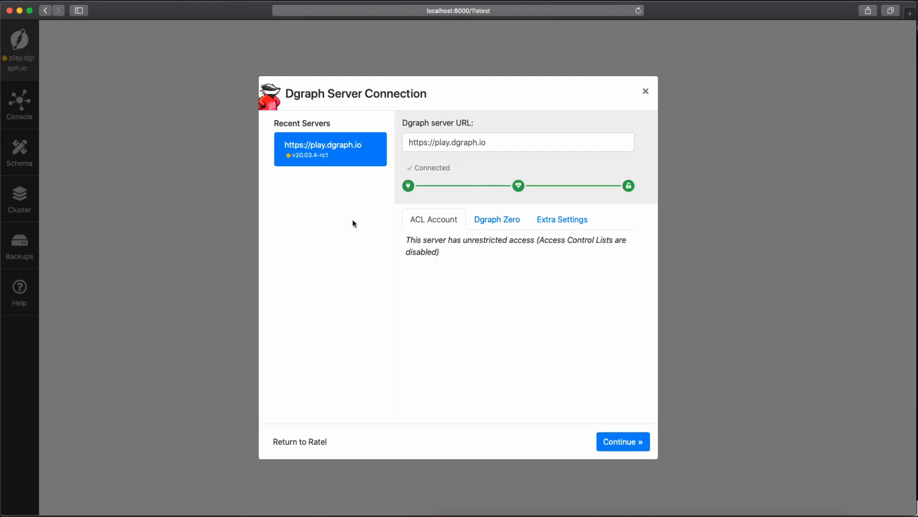
pyautogui.write('http://localhost:8080')
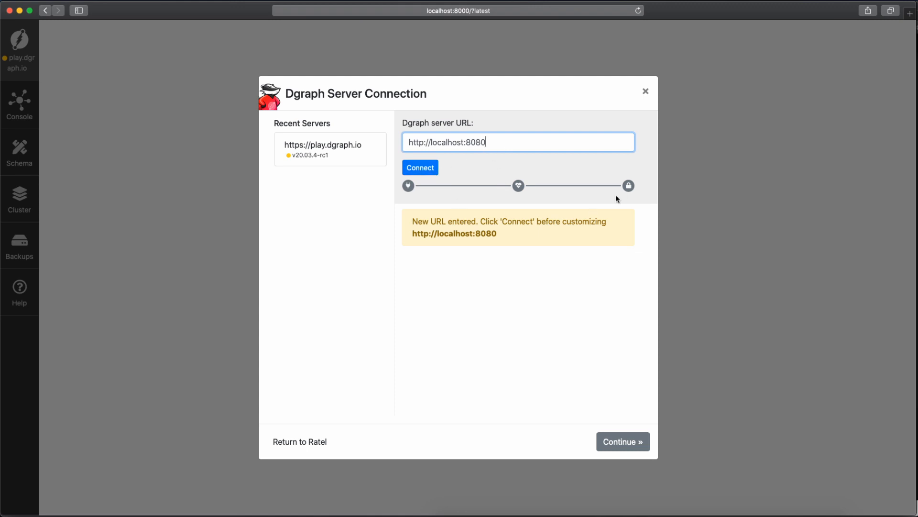
pyautogui.moveTo(436, 276)
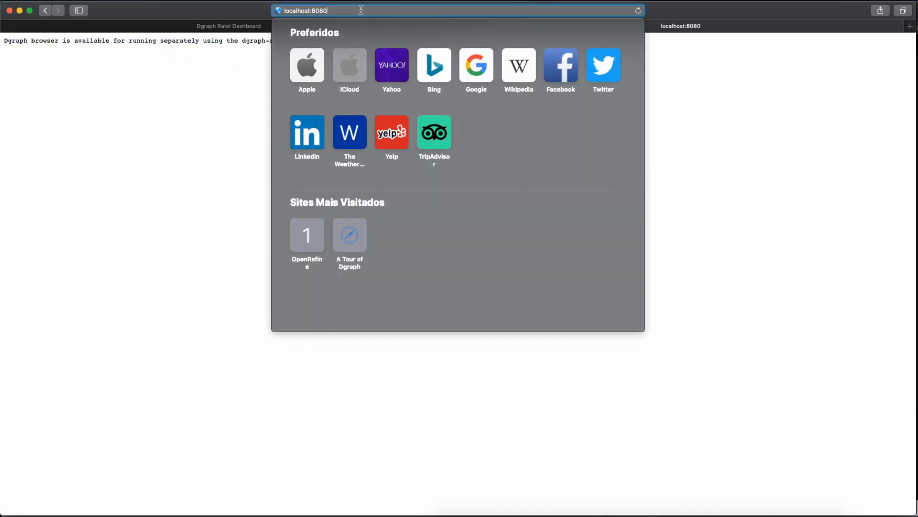
# Visit localhost:8080/health and highlight its healthy status value.
pyautogui.write('/he')
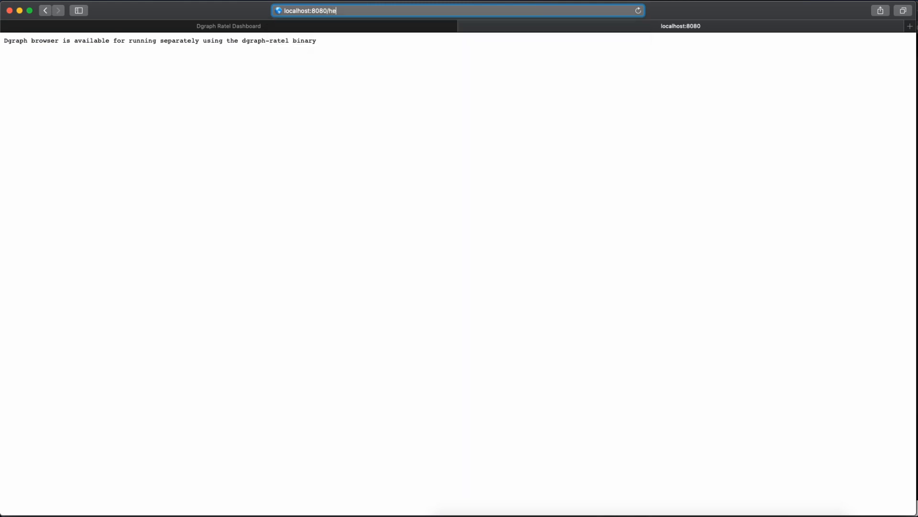
pyautogui.write('alth')
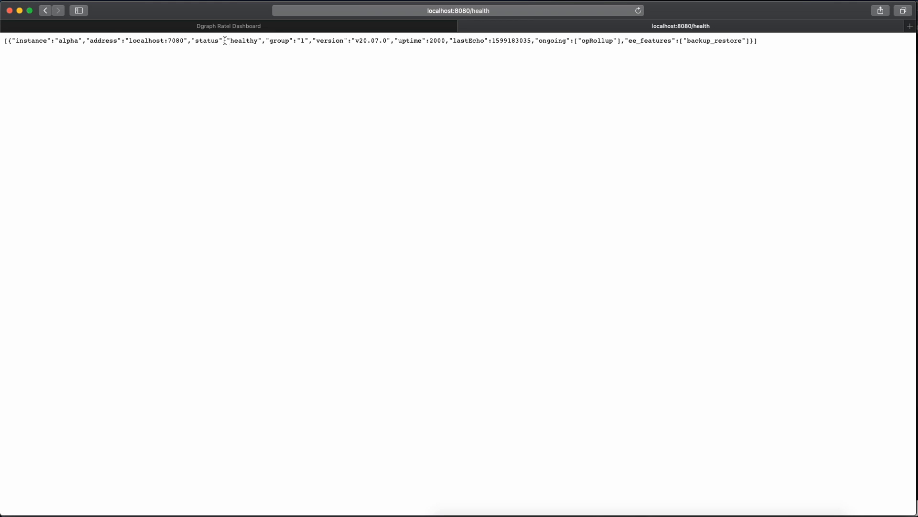
pyautogui.doubleClick(279, 40)
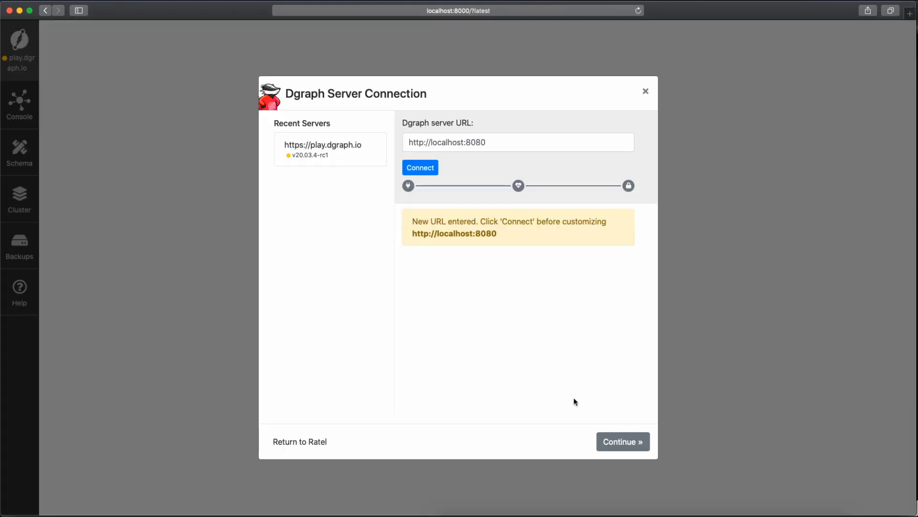
pyautogui.click(518, 141)
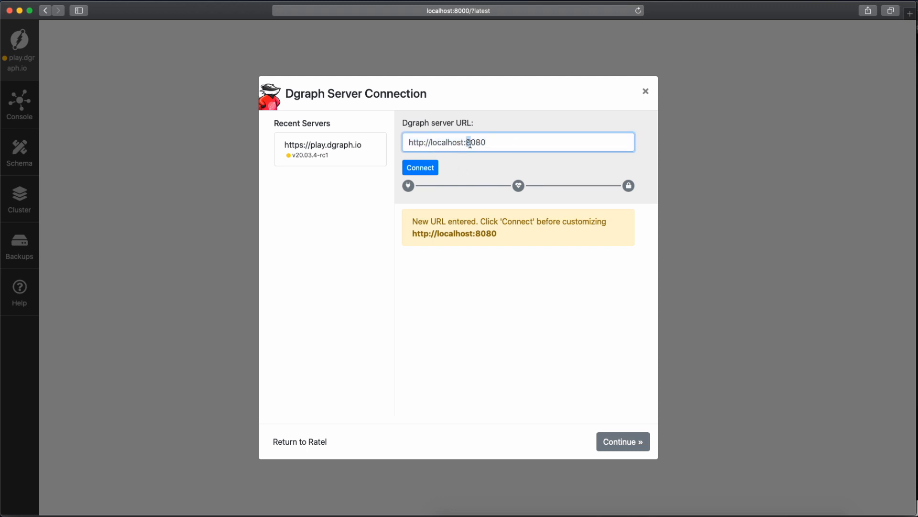
pyautogui.doubleClick(476, 142)
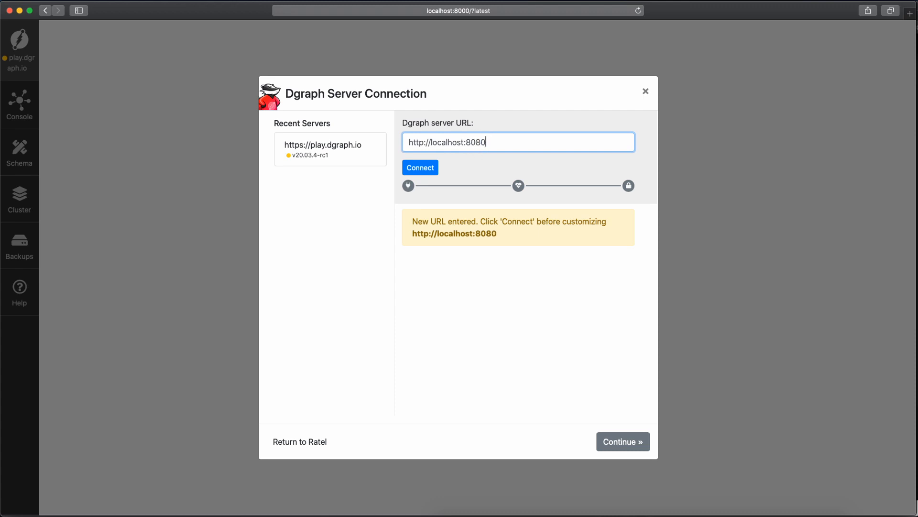
pyautogui.tripleClick(475, 142)
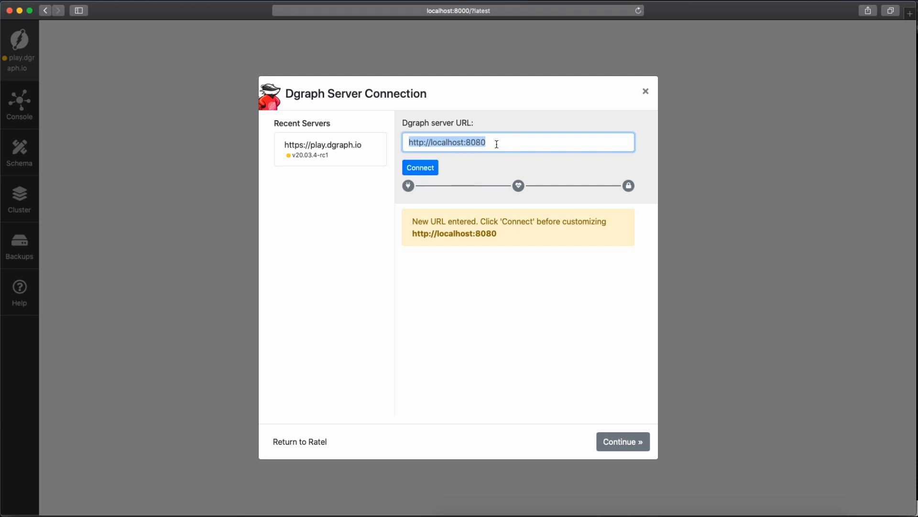
pyautogui.click(420, 168)
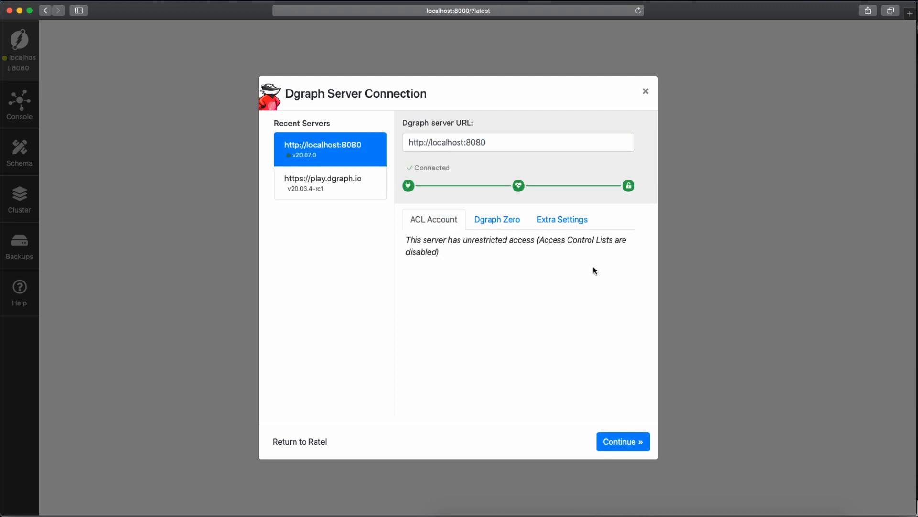
pyautogui.moveTo(584, 195)
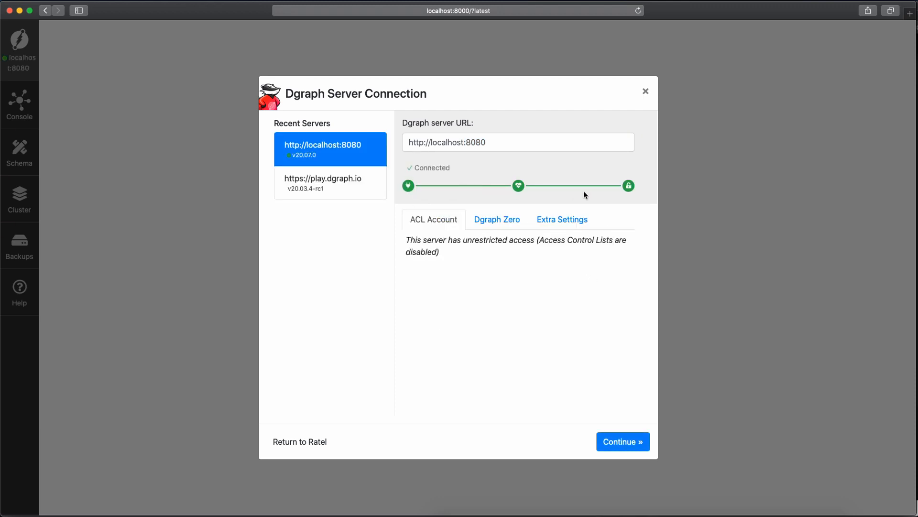
pyautogui.moveTo(628, 186)
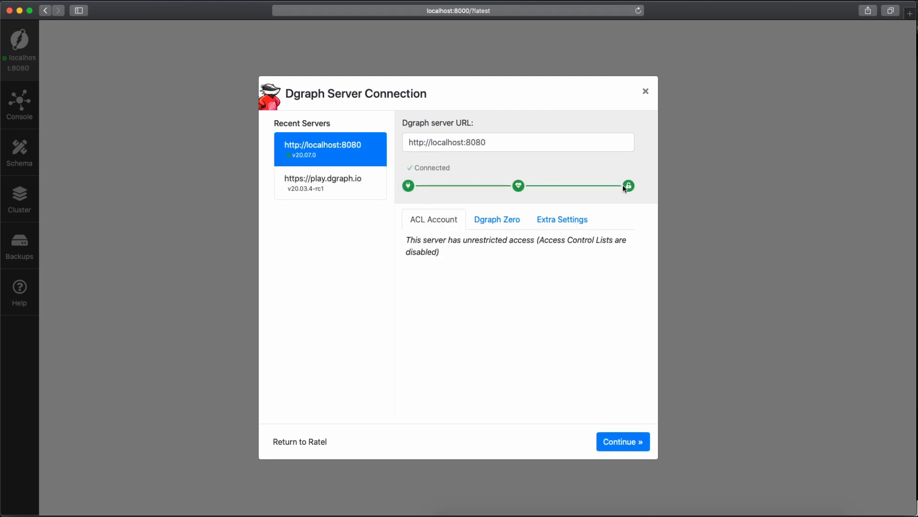
pyautogui.moveTo(628, 186)
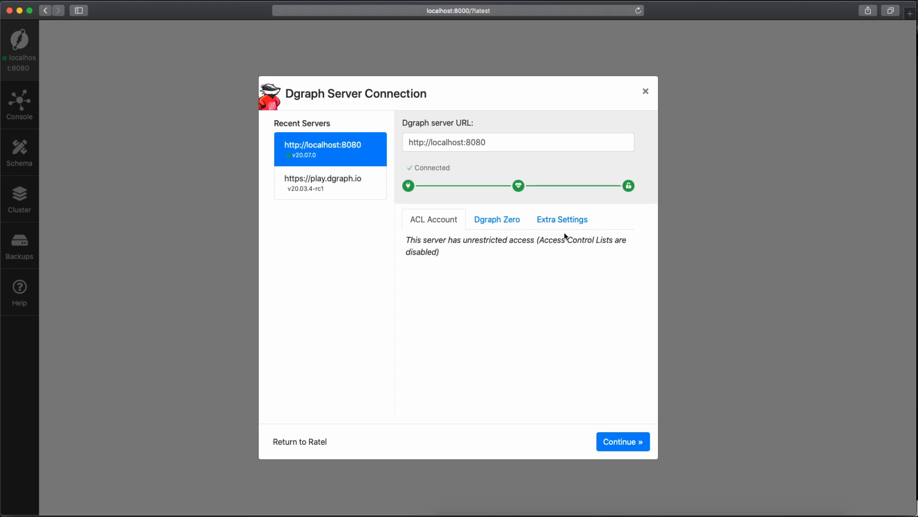
pyautogui.click(497, 219)
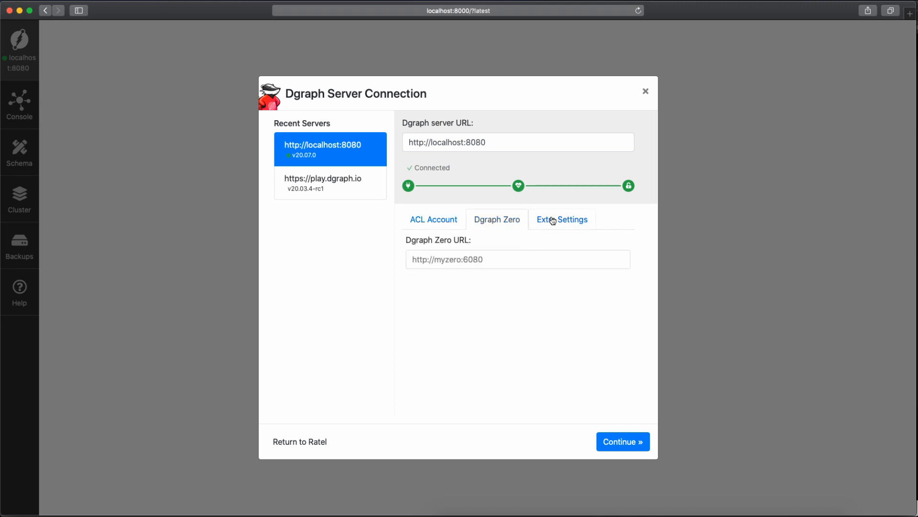
pyautogui.click(562, 219)
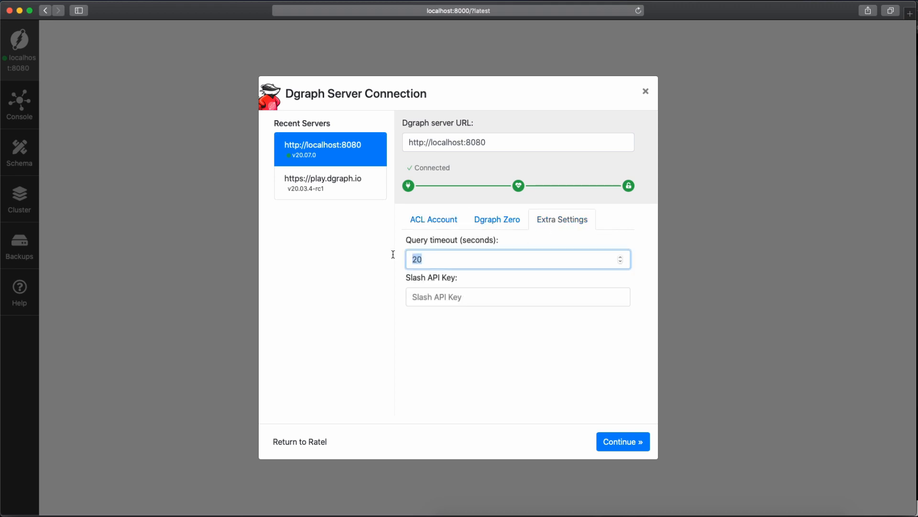
pyautogui.moveTo(431, 250)
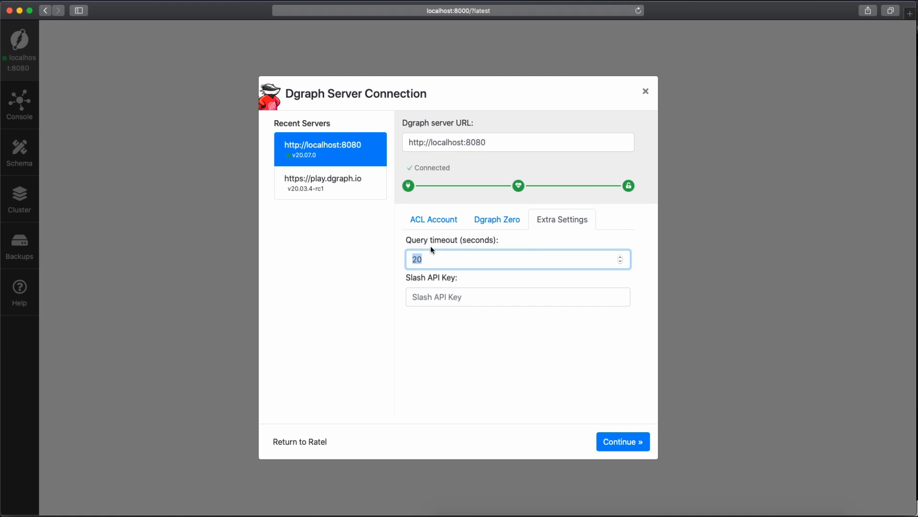
pyautogui.click(518, 297)
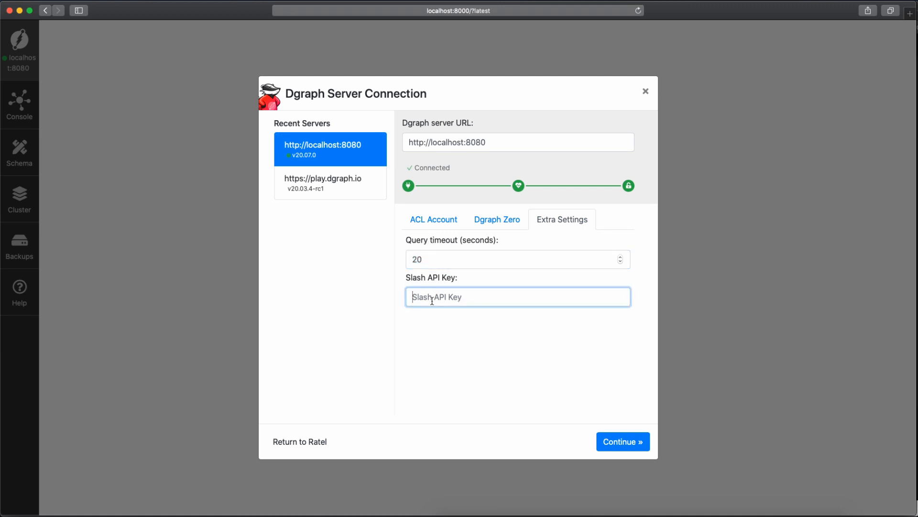
pyautogui.click(433, 219)
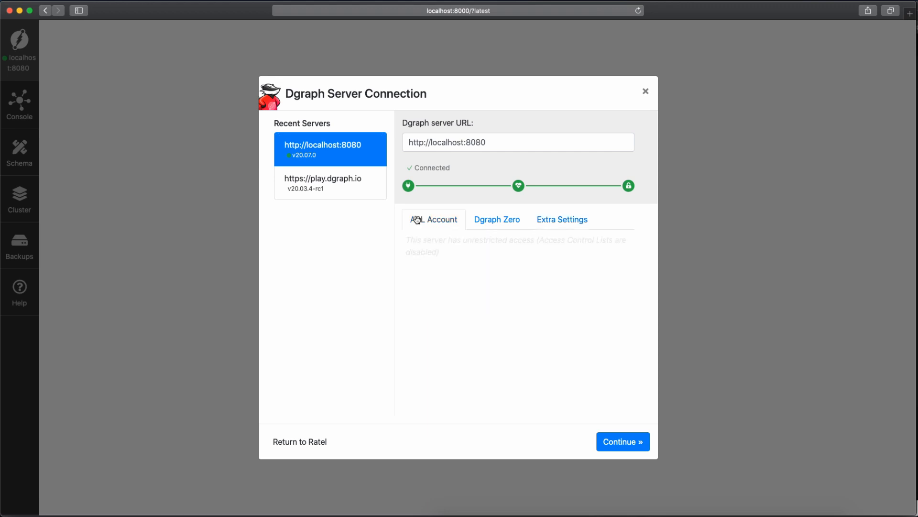
pyautogui.click(623, 441)
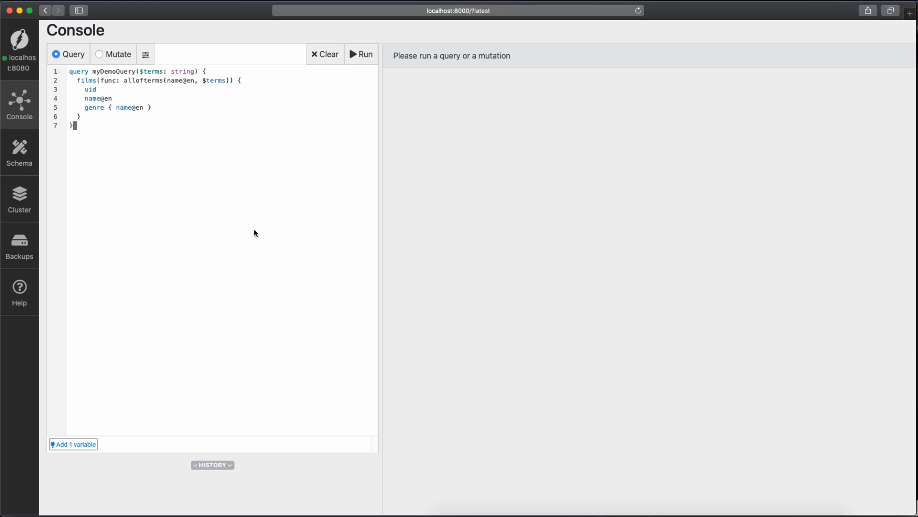
pyautogui.moveTo(624, 231)
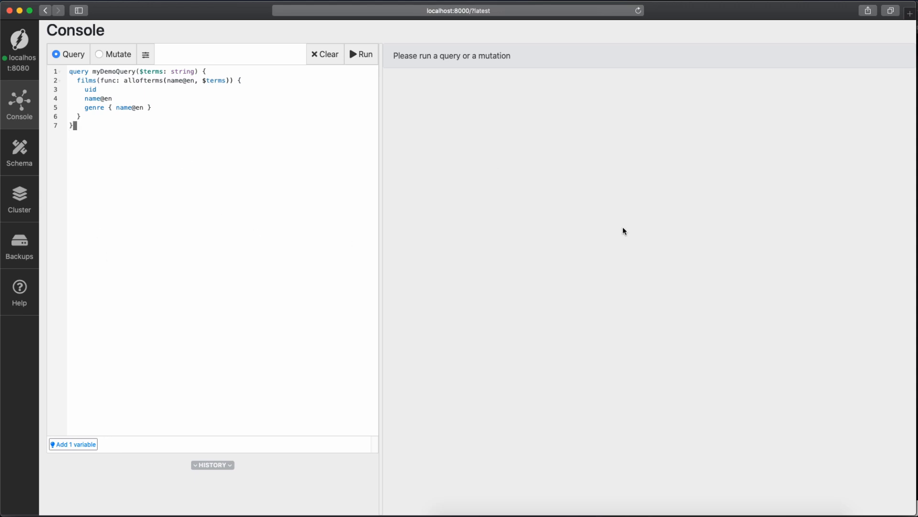
pyautogui.moveTo(184, 187)
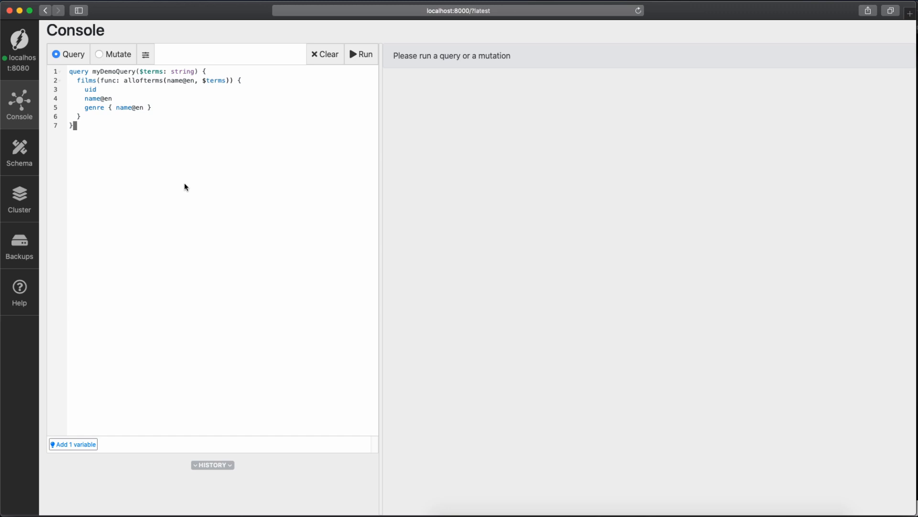
pyautogui.moveTo(625, 355)
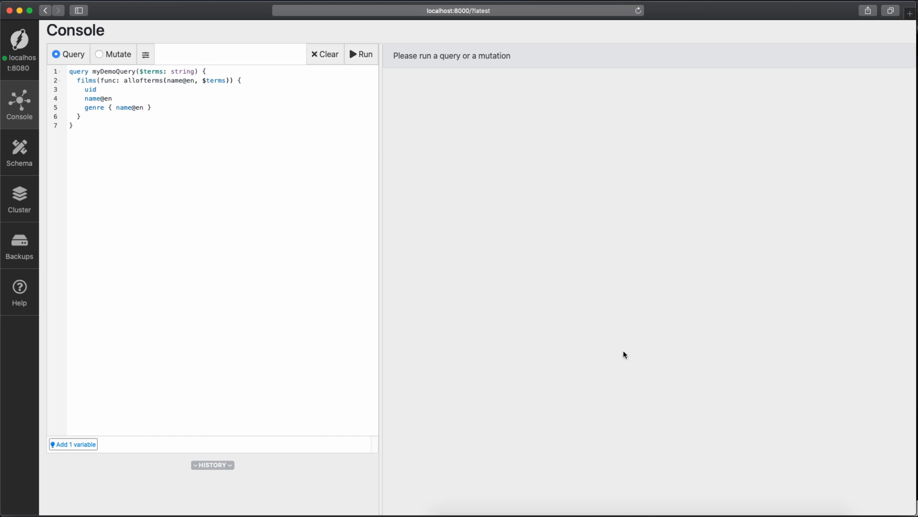
pyautogui.moveTo(555, 78)
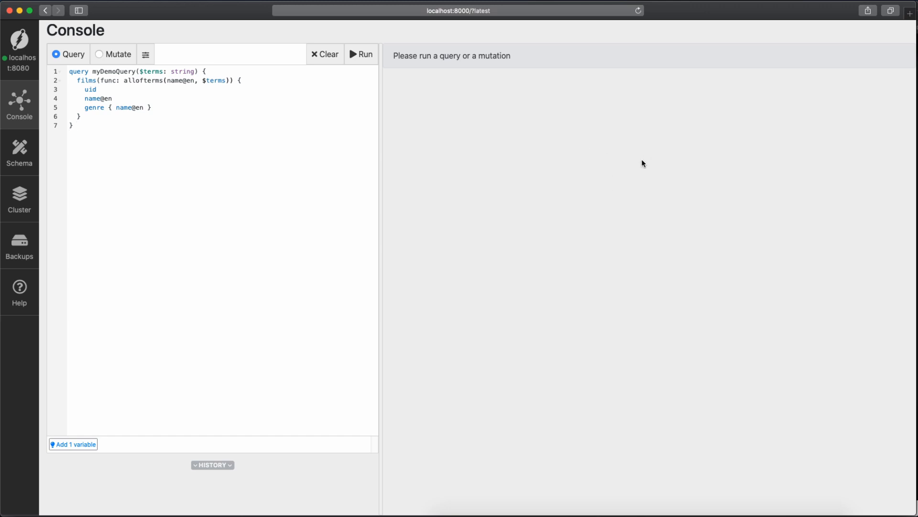
pyautogui.moveTo(134, 223)
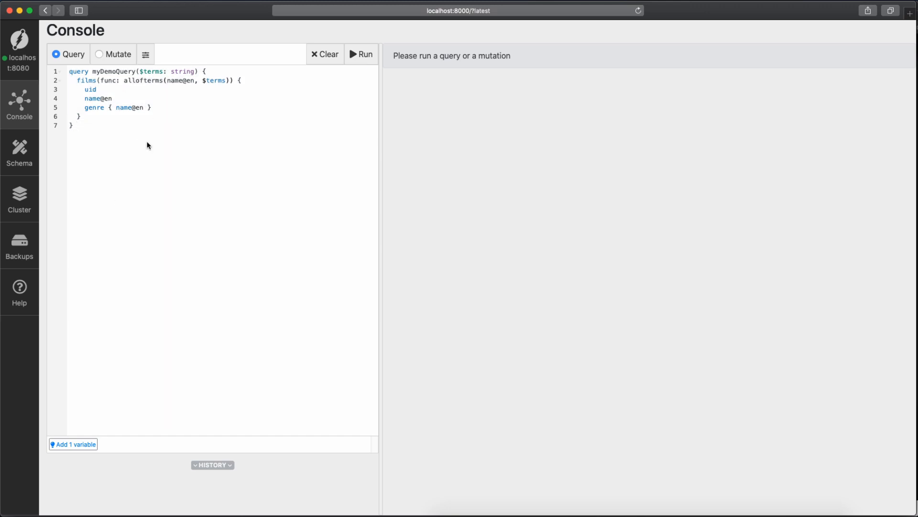
pyautogui.click(98, 54)
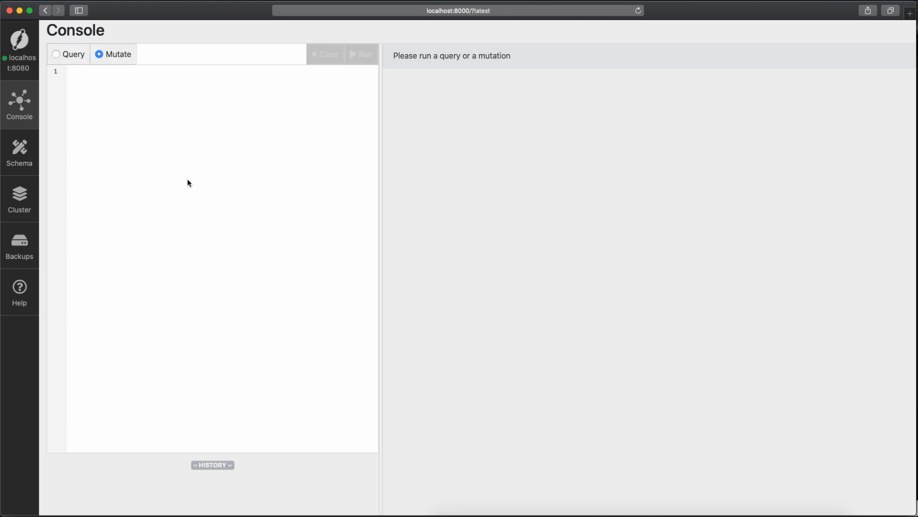
pyautogui.click(56, 55)
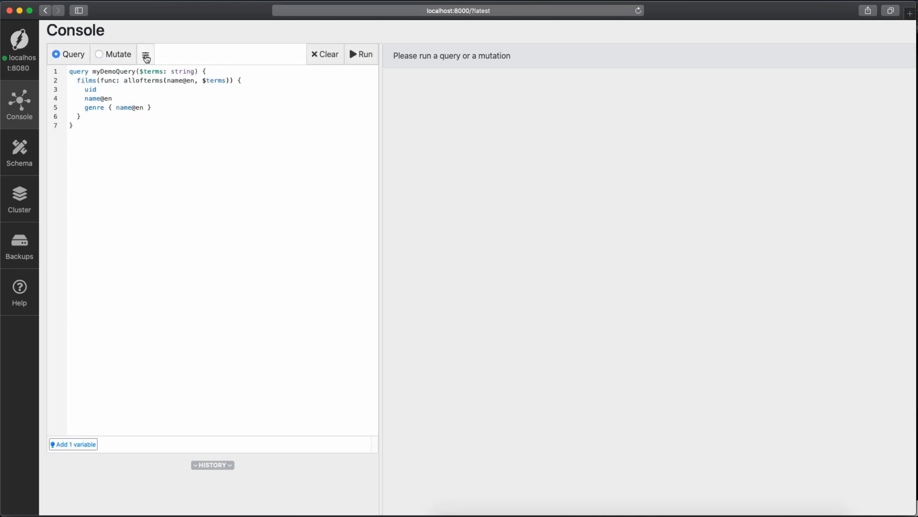
pyautogui.click(145, 55)
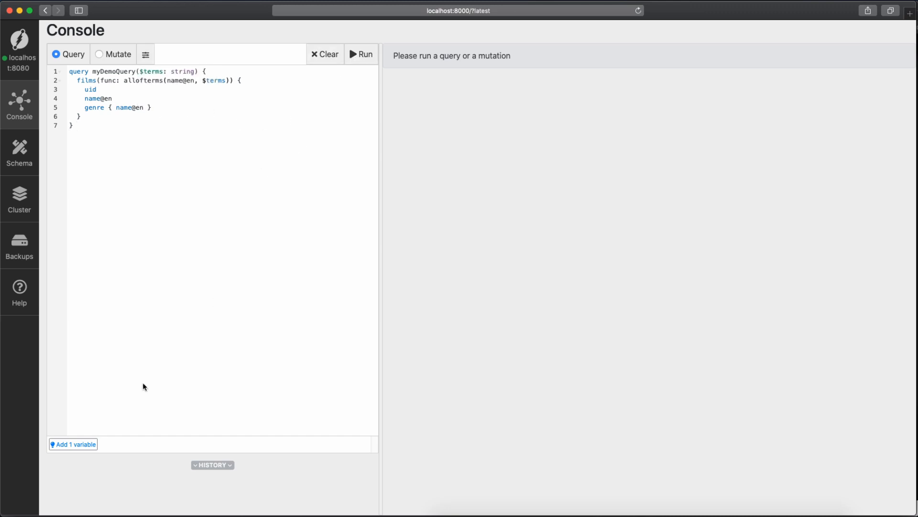
# Delete the terms query variable and clear the demo query from the editor.
pyautogui.click(72, 443)
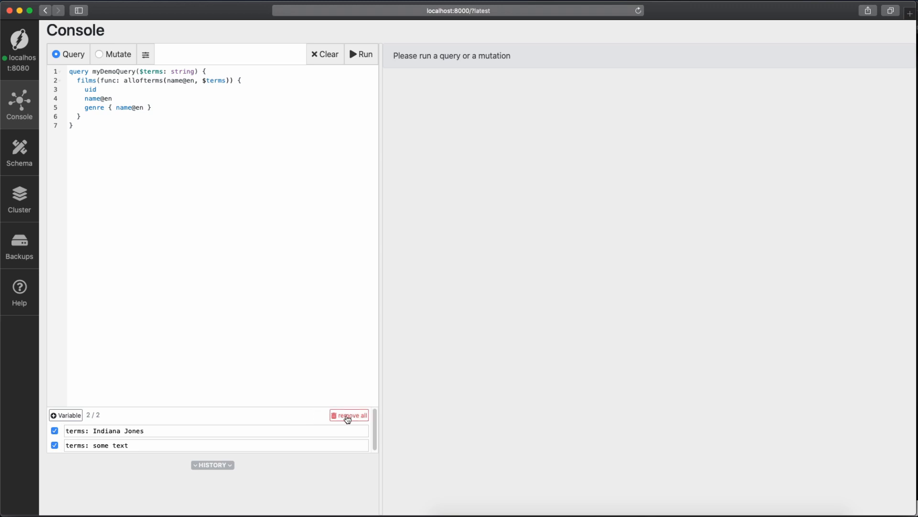
pyautogui.click(348, 417)
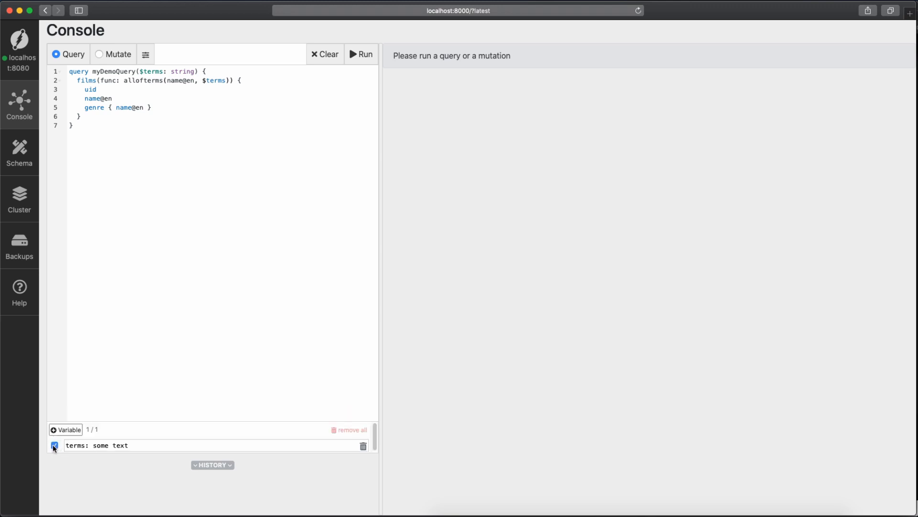
pyautogui.click(54, 445)
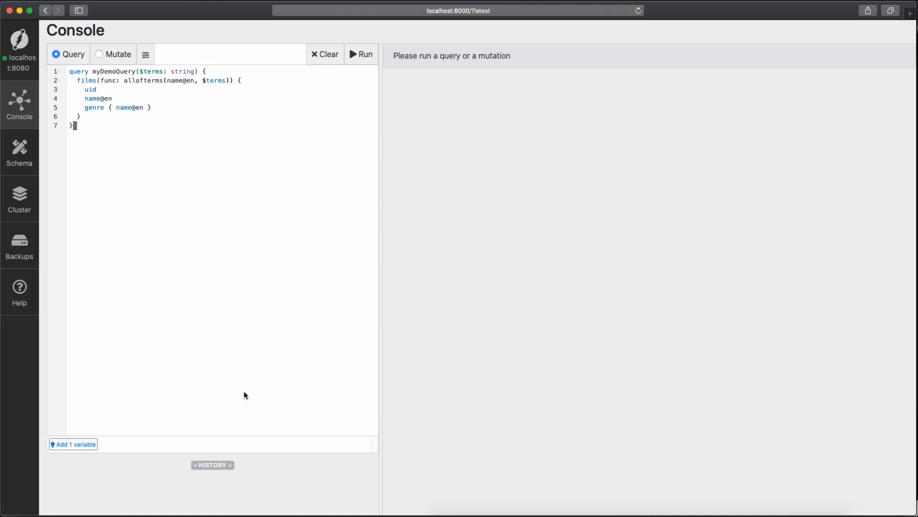
pyautogui.click(325, 54)
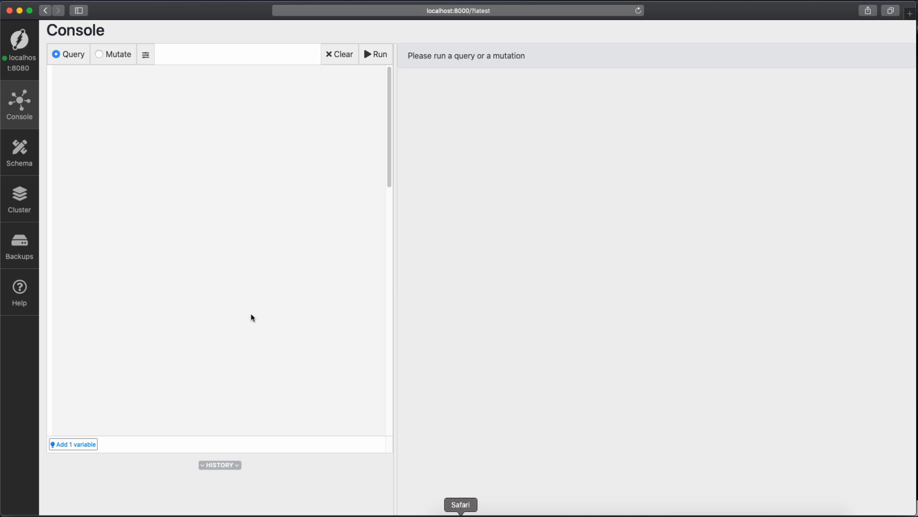
pyautogui.moveTo(525, 313)
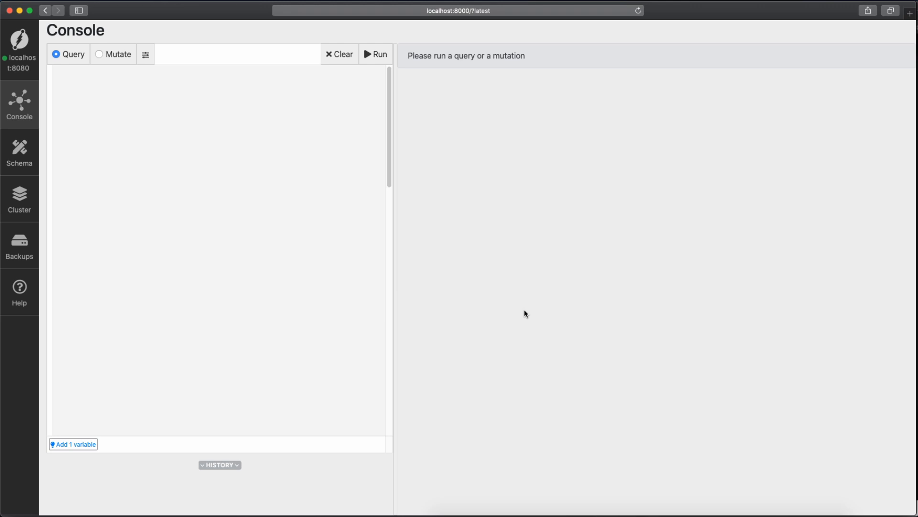
pyautogui.moveTo(836, 326)
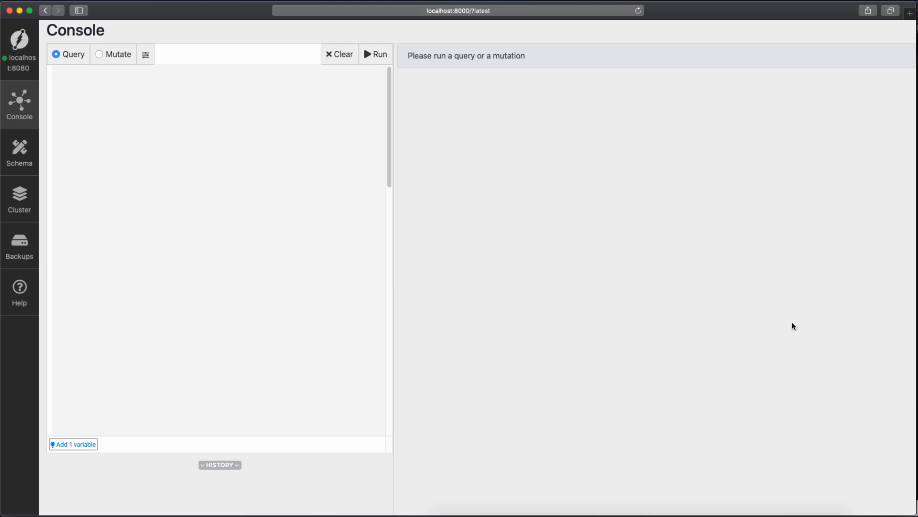
pyautogui.moveTo(155, 245)
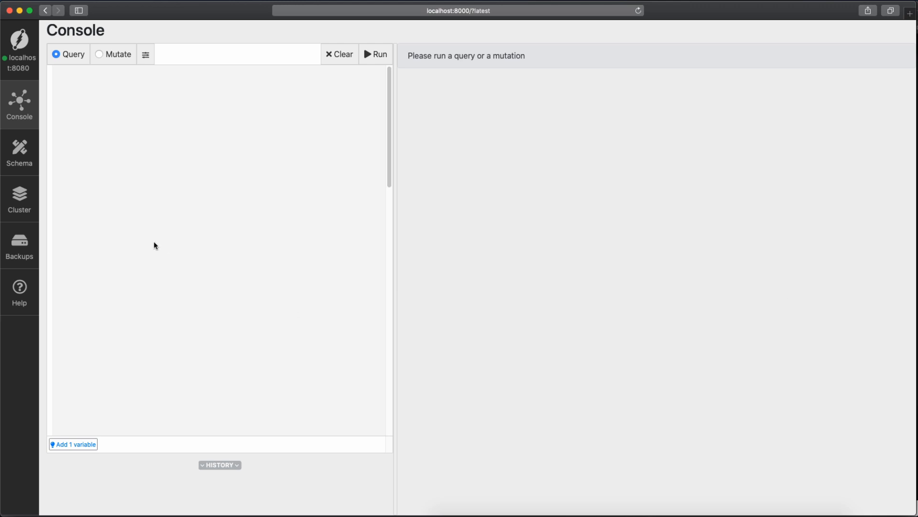
pyautogui.moveTo(63, 334)
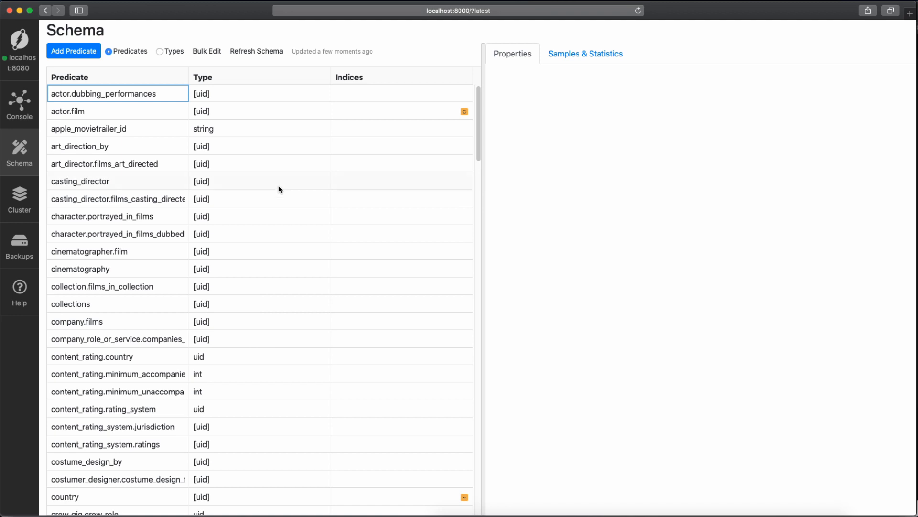
pyautogui.moveTo(140, 67)
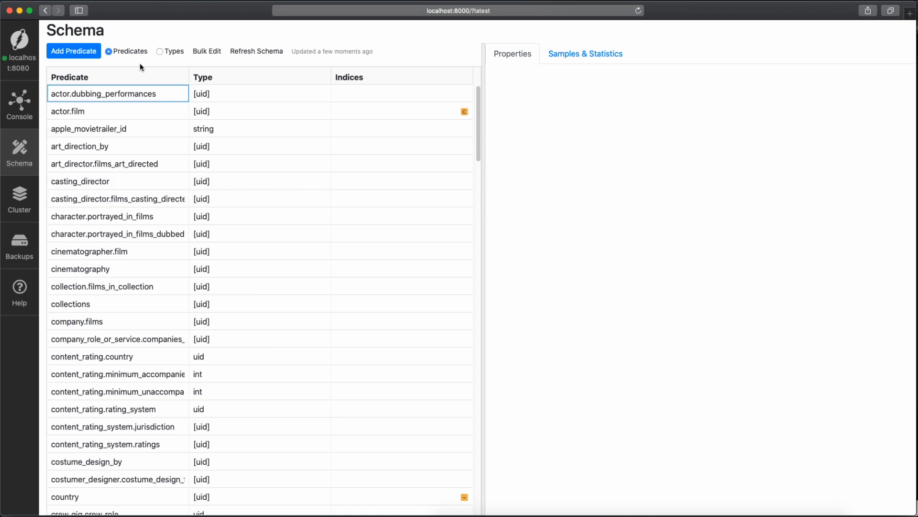
pyautogui.moveTo(557, 170)
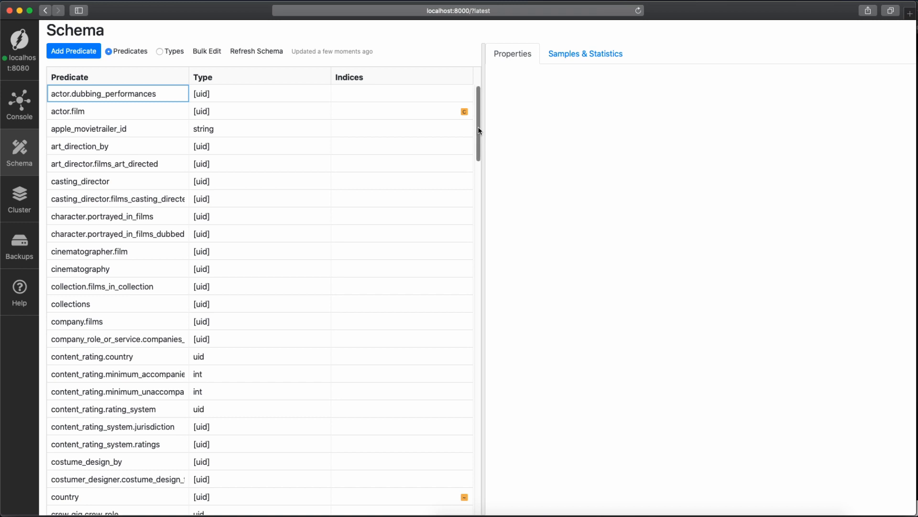
# Scroll through the Schema page's table of predicates, types and indices.
pyautogui.scroll(-3)
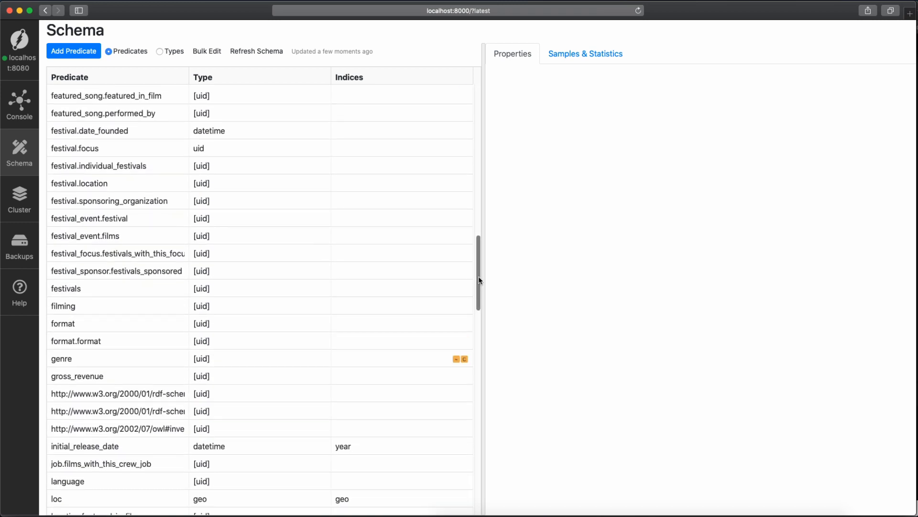
pyautogui.scroll(-3)
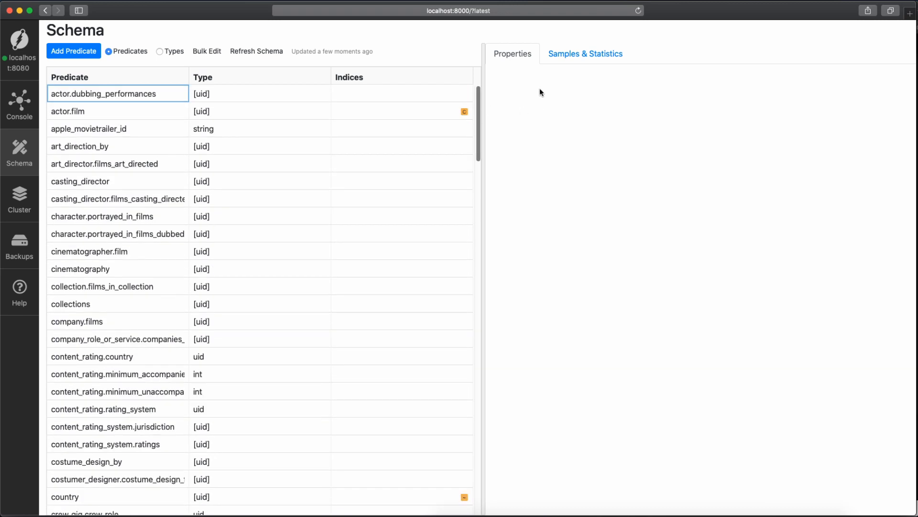
# Submit actor.dubbing_performances as an int predicate with index and upsert enabled.
pyautogui.click(103, 94)
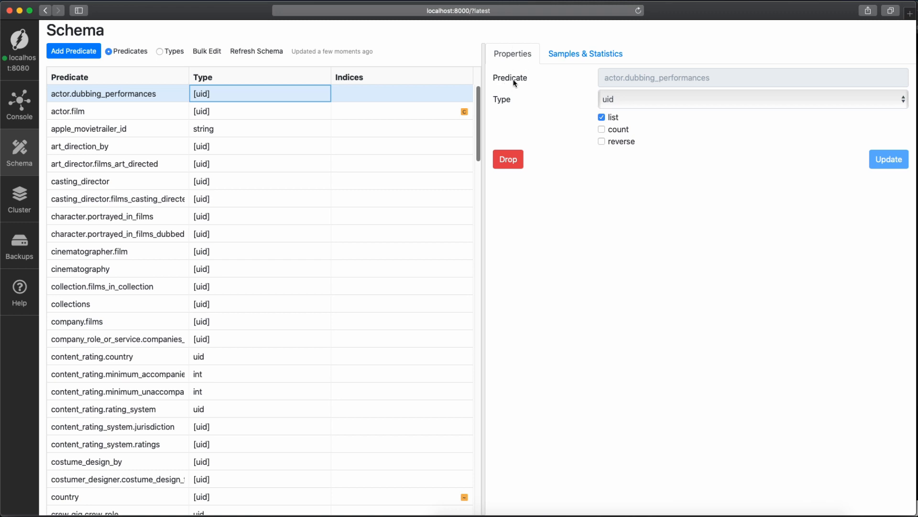
pyautogui.click(751, 98)
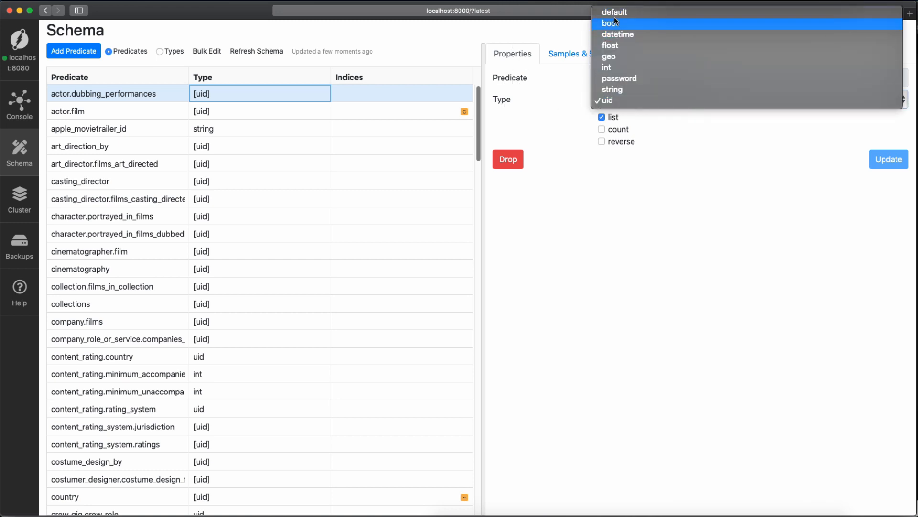
pyautogui.moveTo(638, 237)
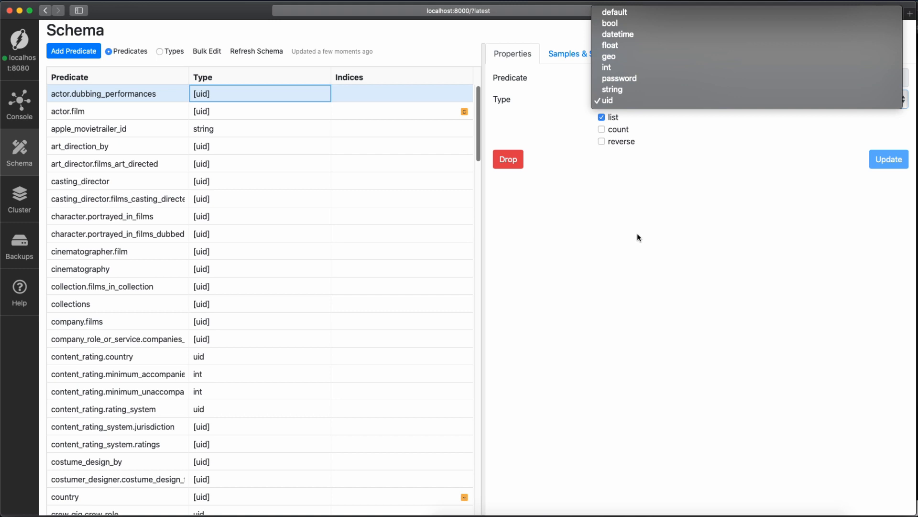
pyautogui.click(606, 67)
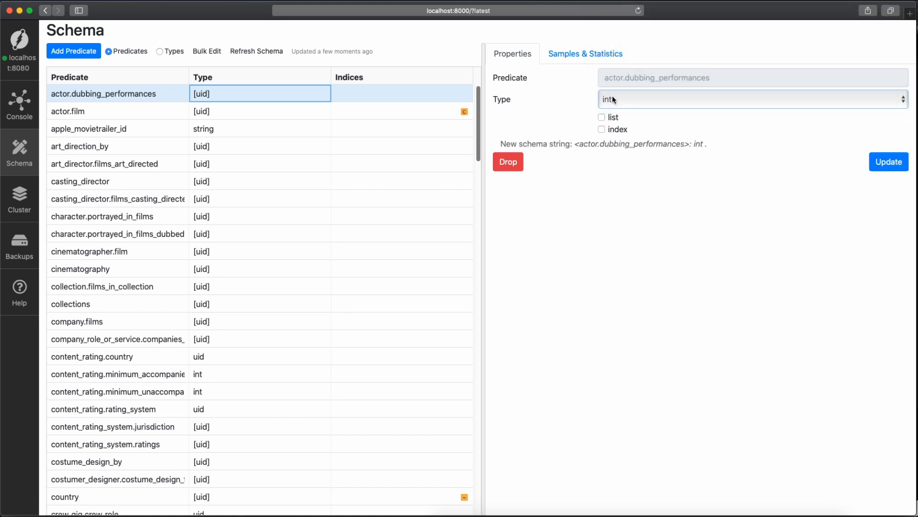
pyautogui.click(602, 130)
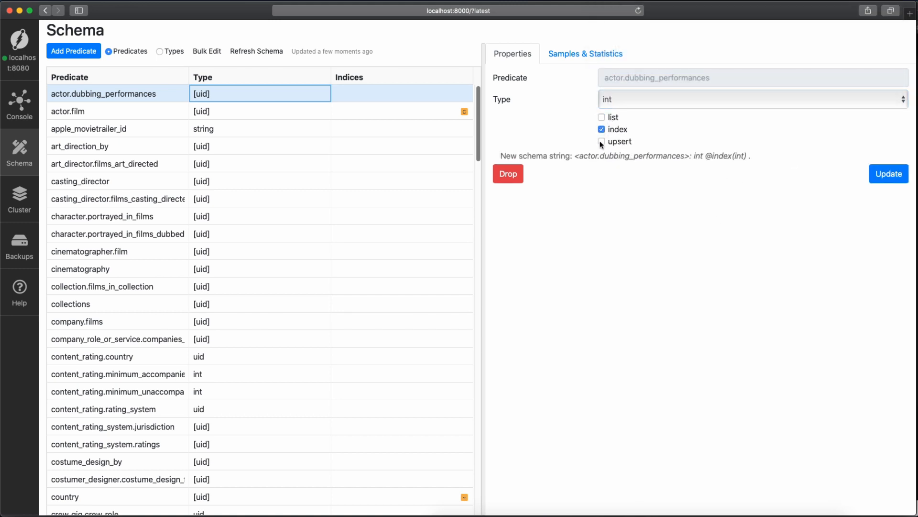
pyautogui.click(601, 141)
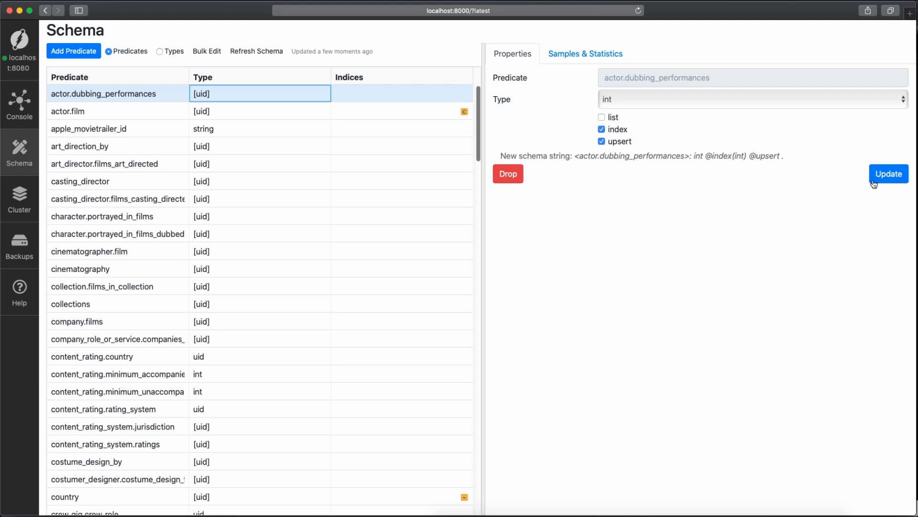
pyautogui.click(887, 173)
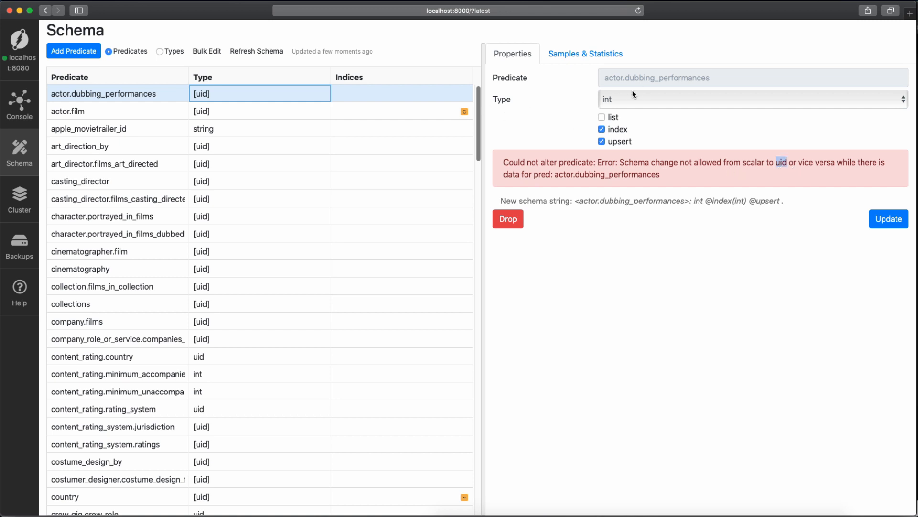
# Browse actor.dubbing_performances stats and samples, then graph sample node 0x289 in the Console.
pyautogui.click(585, 53)
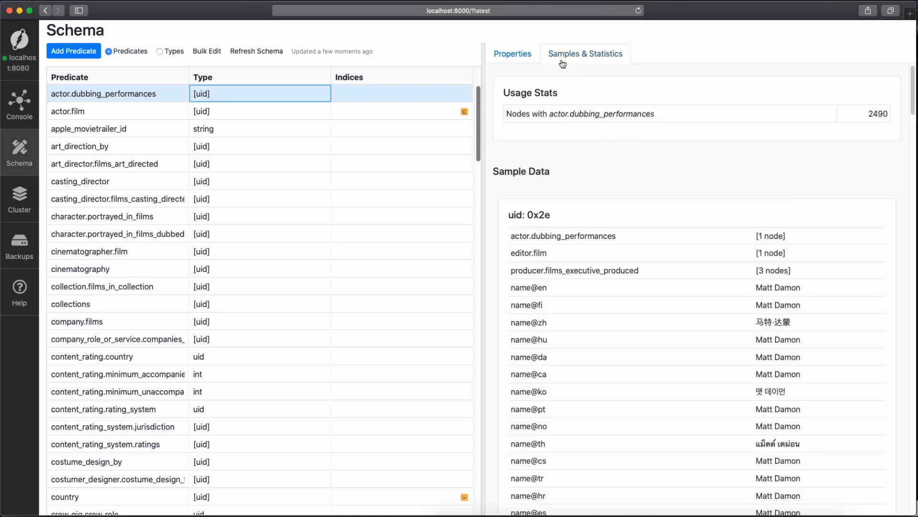
pyautogui.scroll(-3)
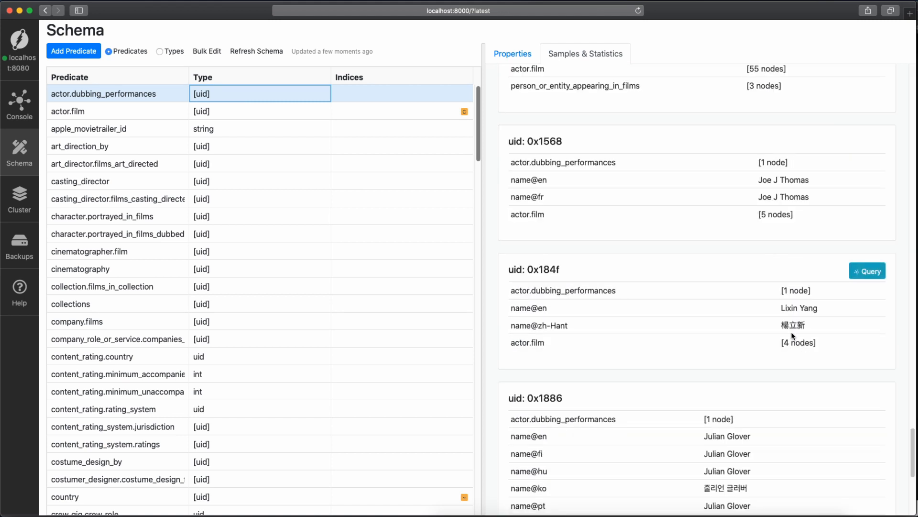
pyautogui.scroll(-3)
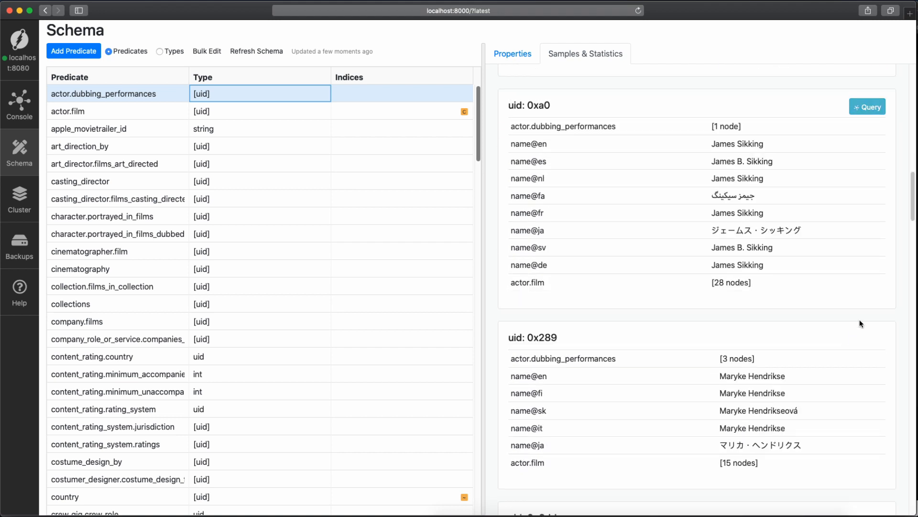
pyautogui.click(19, 104)
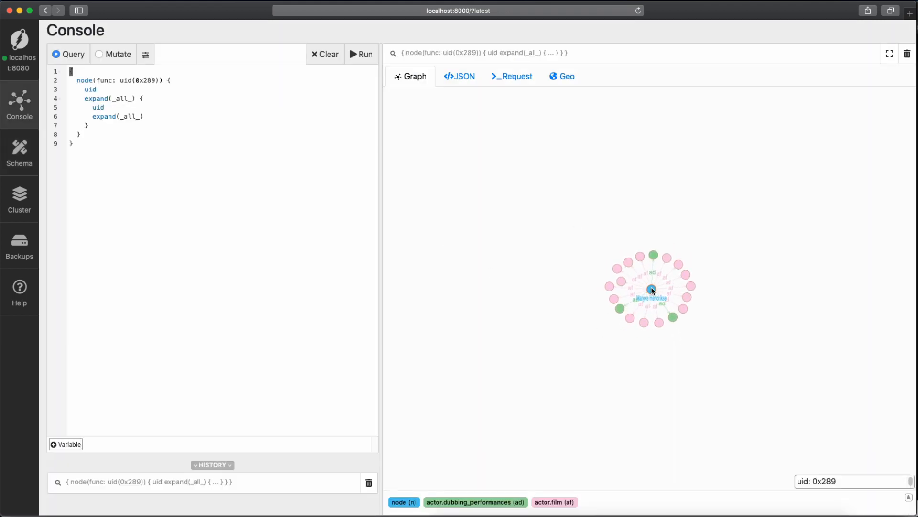
pyautogui.click(652, 290)
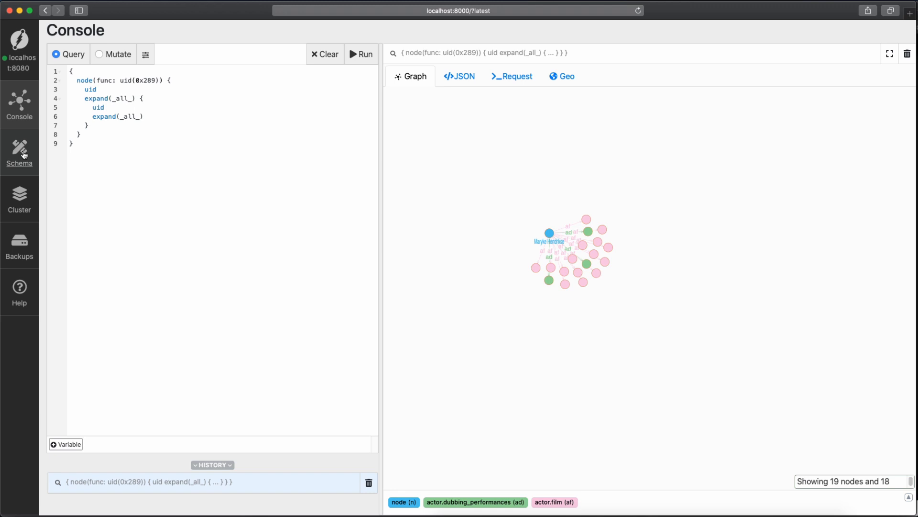
# Return to the predicate list to see apple_movietrailer_id's stats and samples (169 nodes).
pyautogui.click(20, 153)
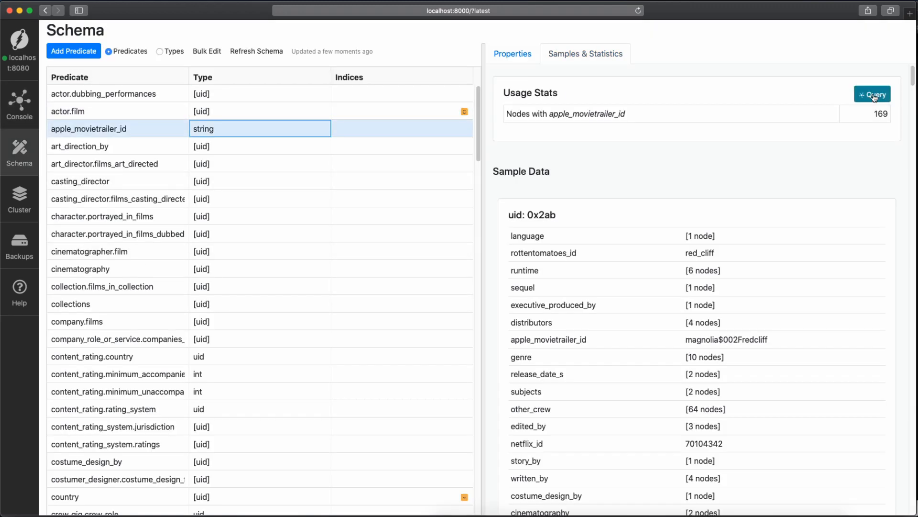
pyautogui.moveTo(119, 114)
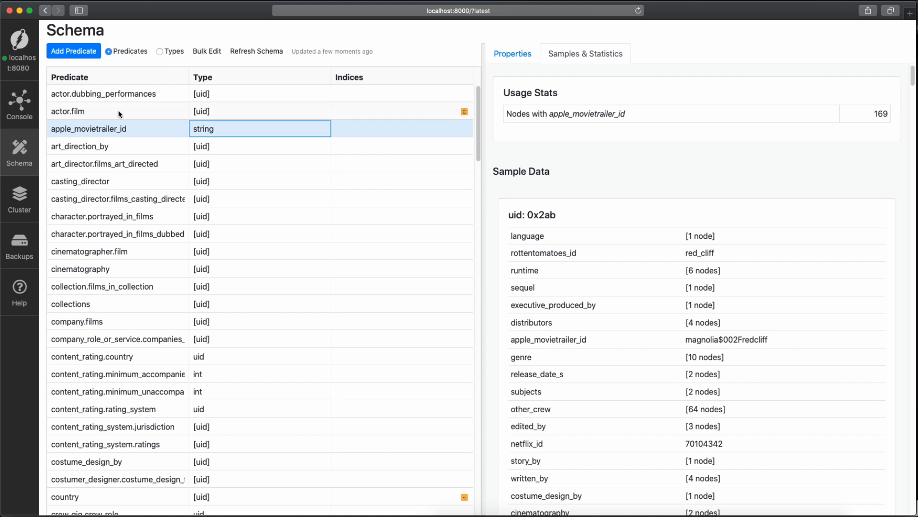
pyautogui.moveTo(245, 215)
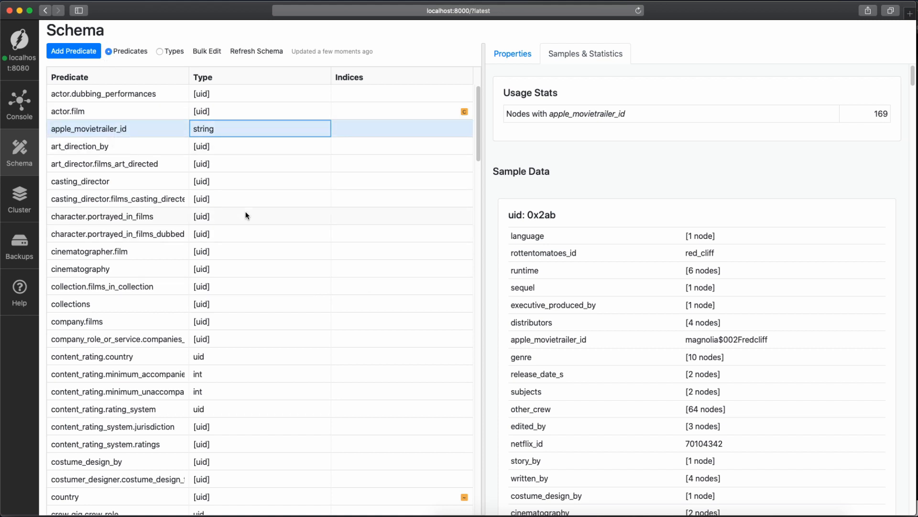
pyautogui.moveTo(112, 63)
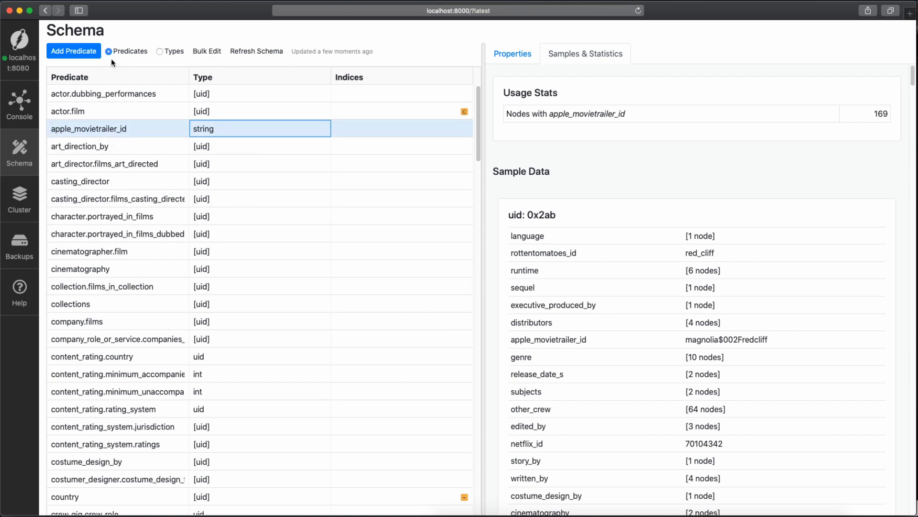
pyautogui.moveTo(42, 220)
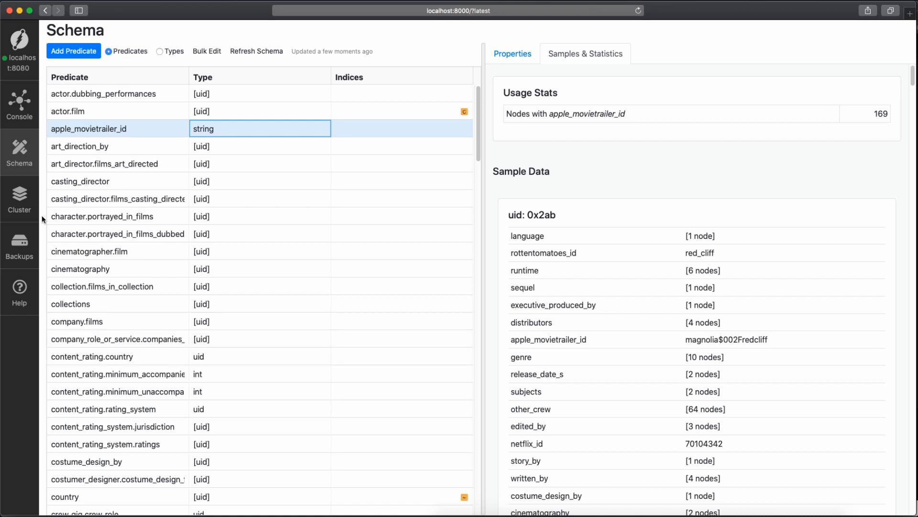
# Inspect the Actor type's fields (actor.dubbing_performances, actor.film, name) and cancel without changes.
pyautogui.click(159, 51)
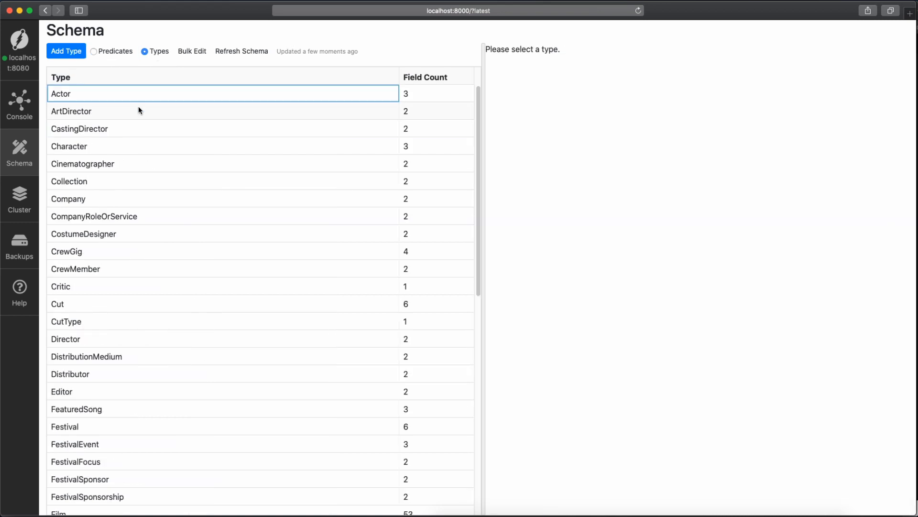
pyautogui.moveTo(253, 253)
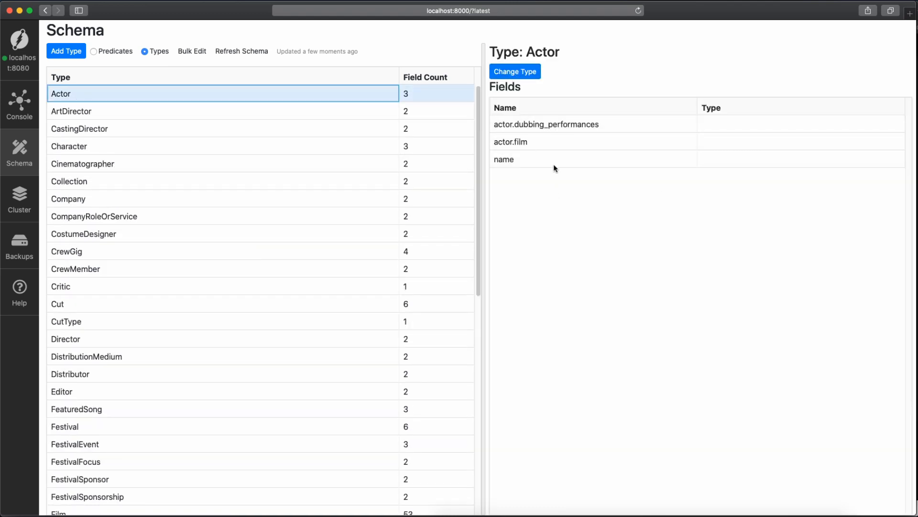
pyautogui.click(515, 70)
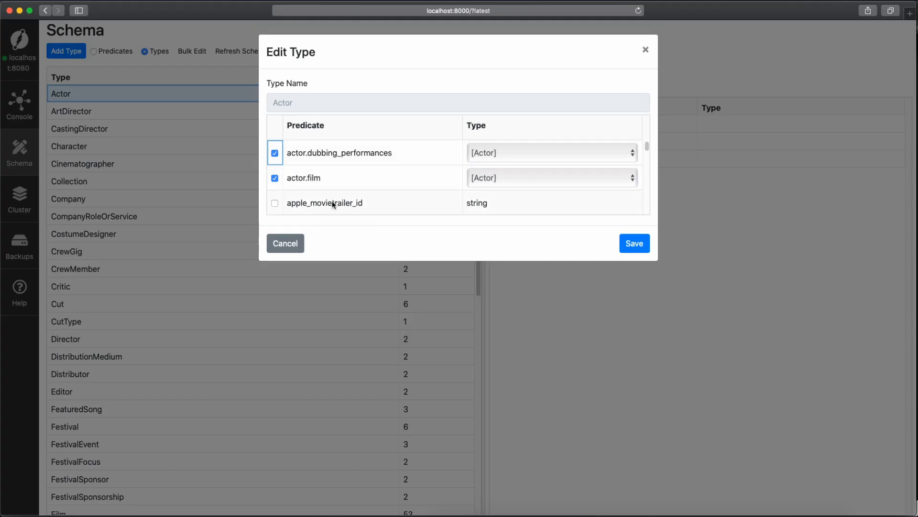
pyautogui.scroll(-3)
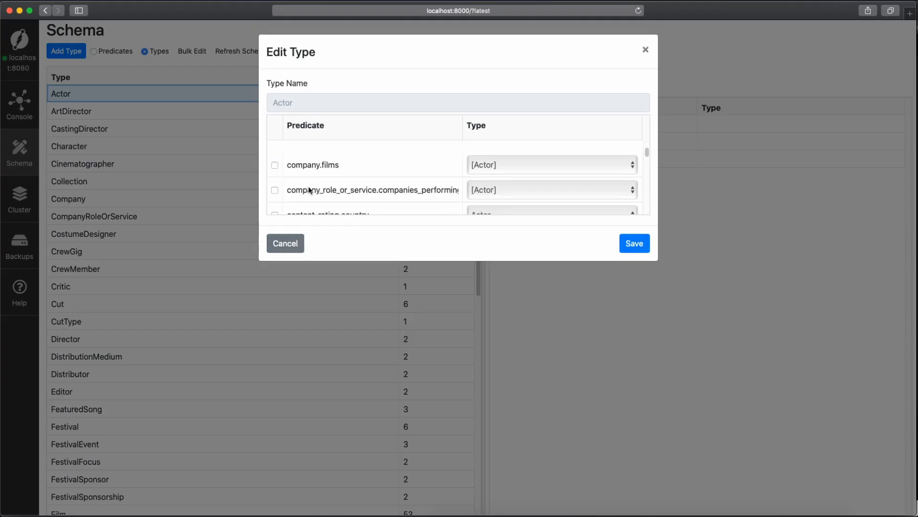
pyautogui.click(275, 165)
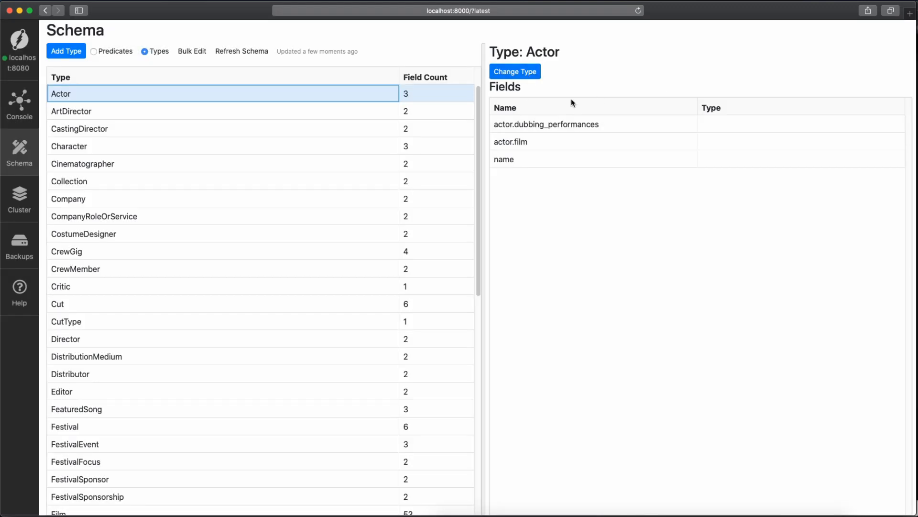
pyautogui.moveTo(597, 108)
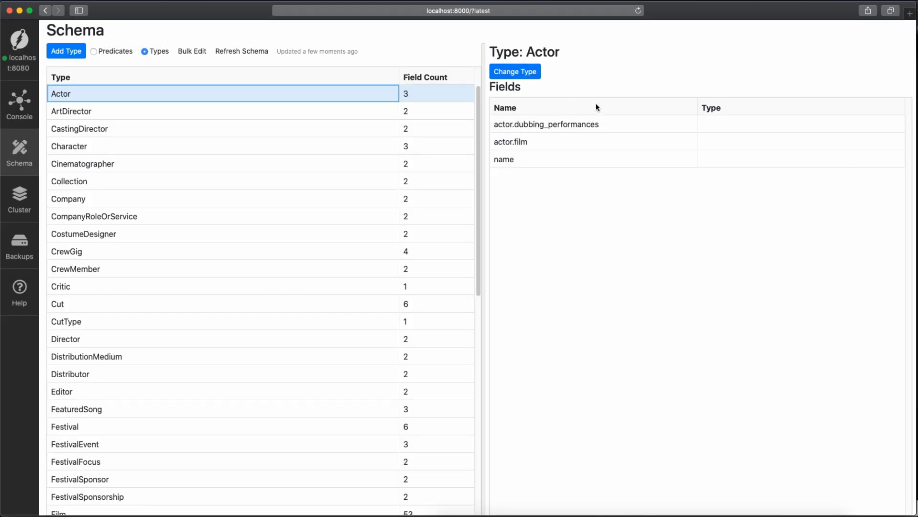
# Create an empty type named myNewType and scroll to it at the list's bottom.
pyautogui.click(66, 50)
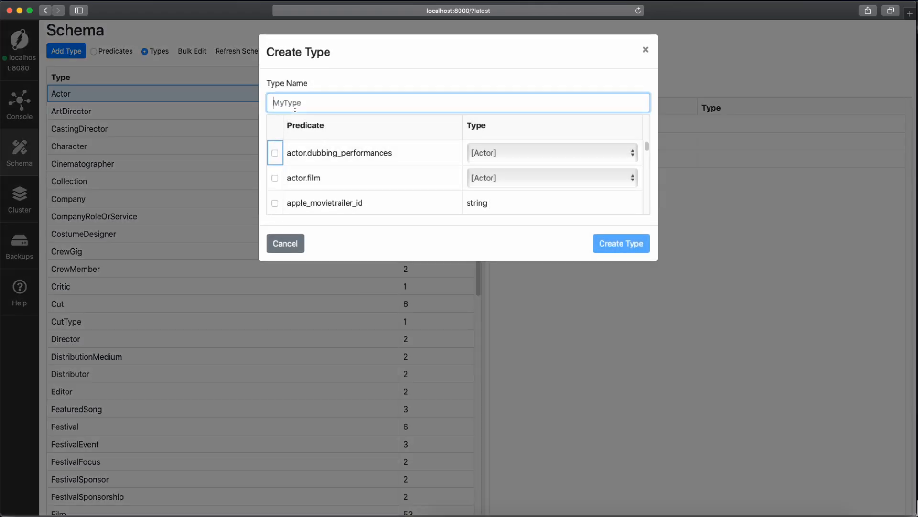
pyautogui.write('my')
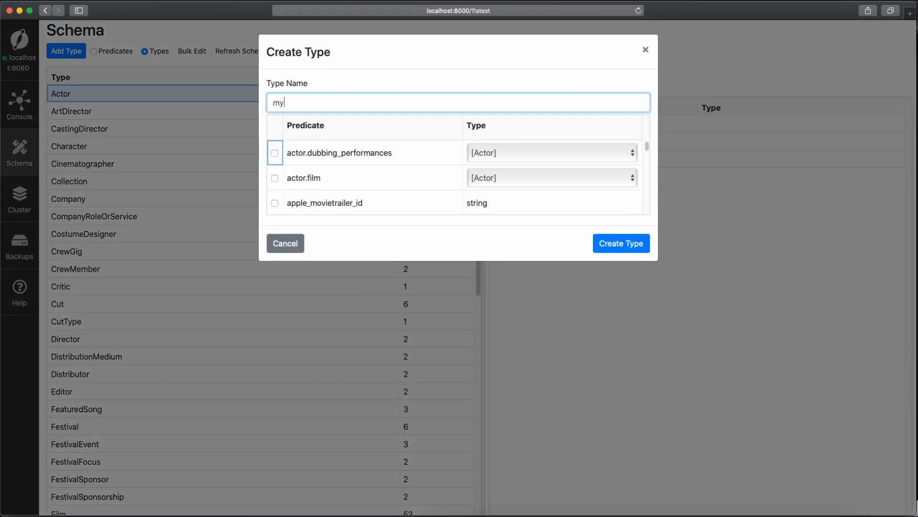
pyautogui.write('New')
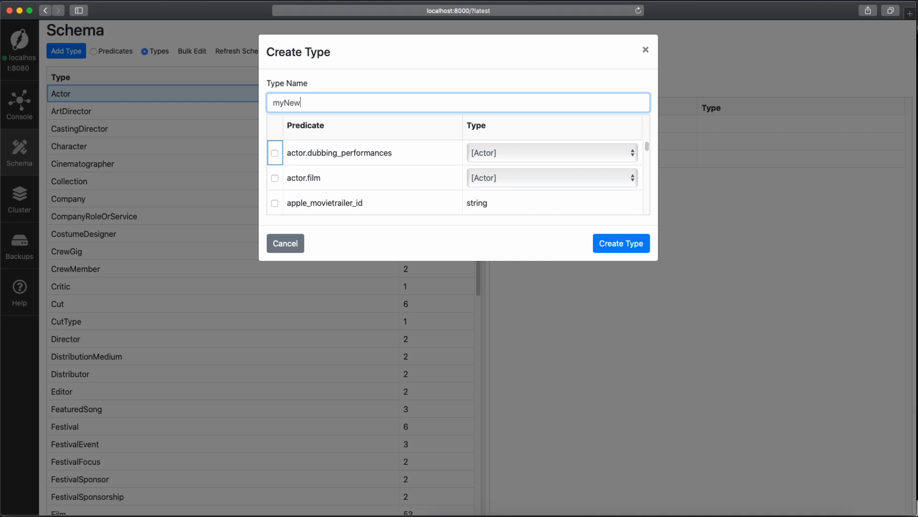
pyautogui.write('Type')
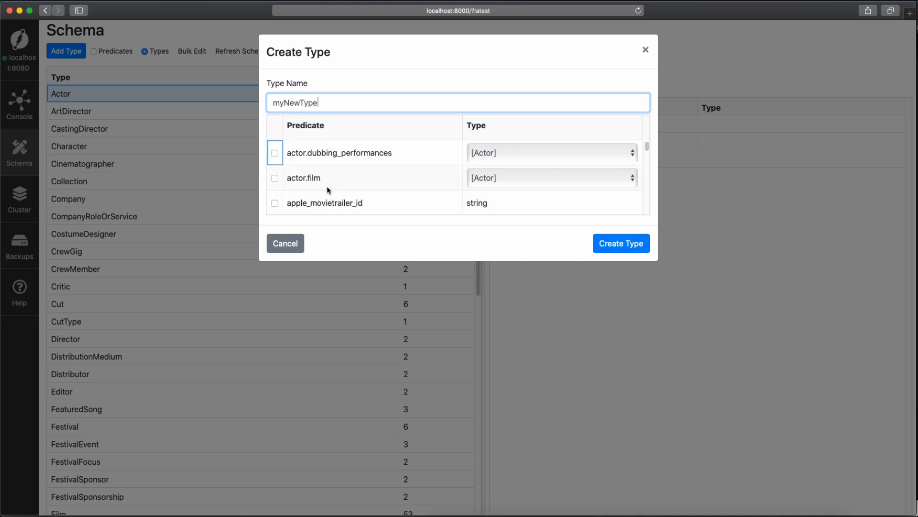
pyautogui.scroll(-3)
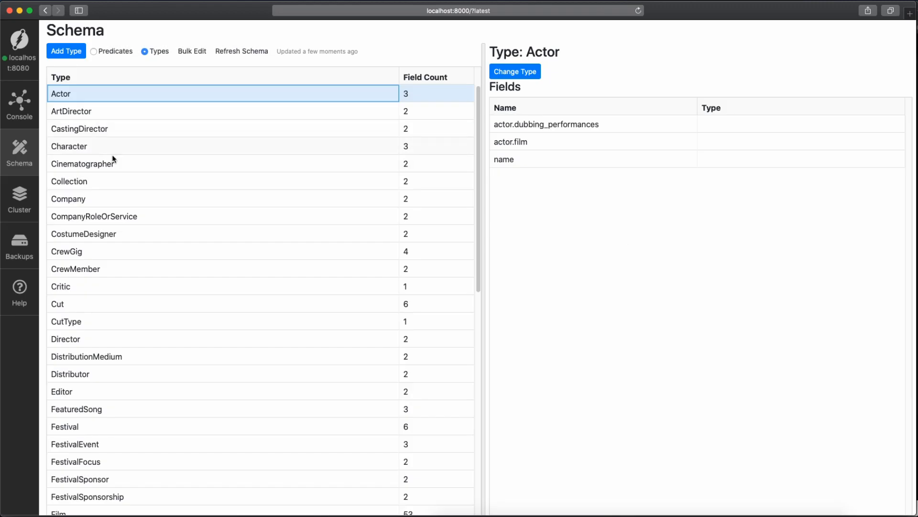
pyautogui.scroll(-3)
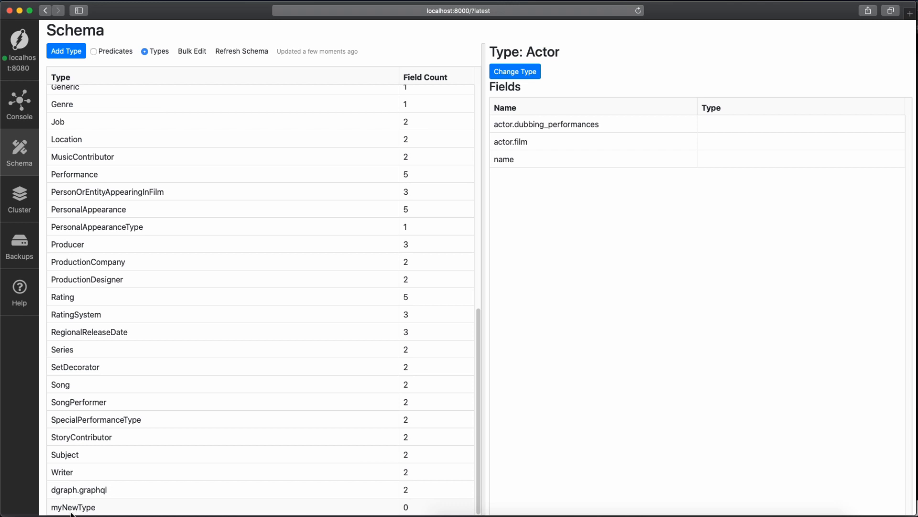
# Select myNewType and view its empty field list in the Edit Type dialog.
pyautogui.click(72, 506)
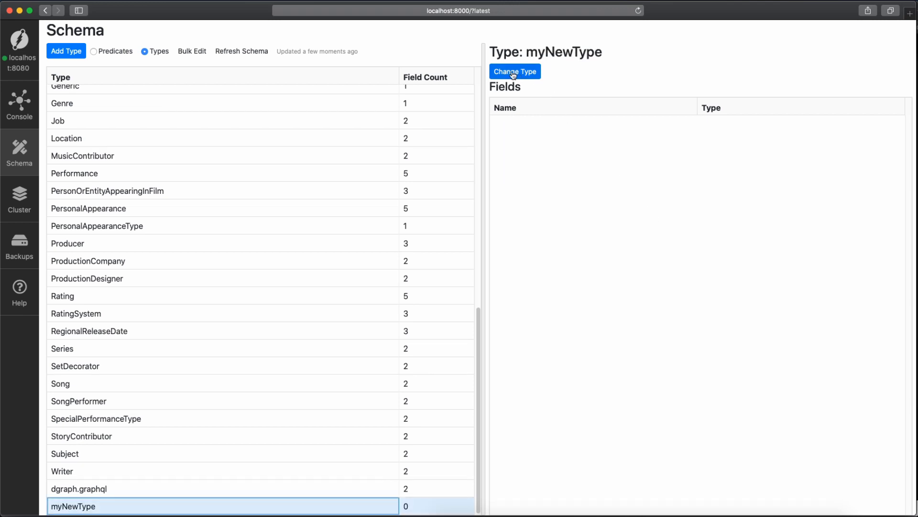
pyautogui.click(514, 71)
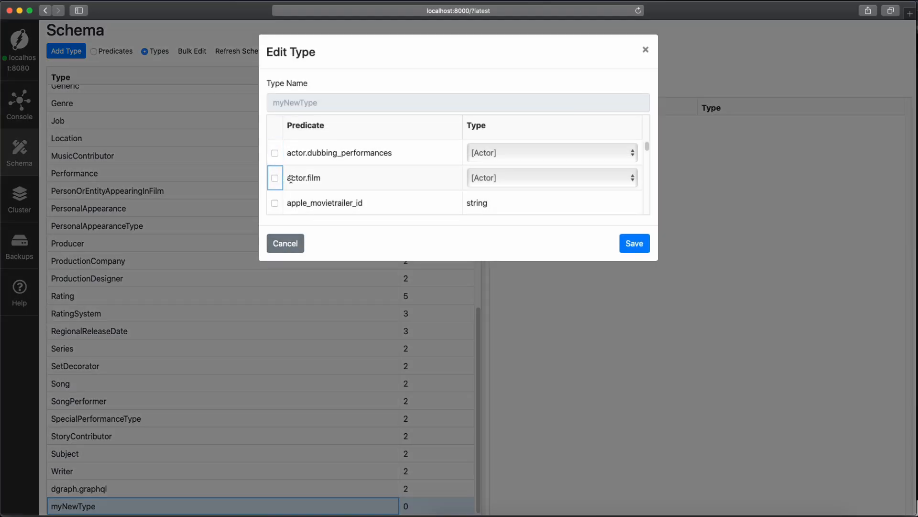
pyautogui.click(633, 243)
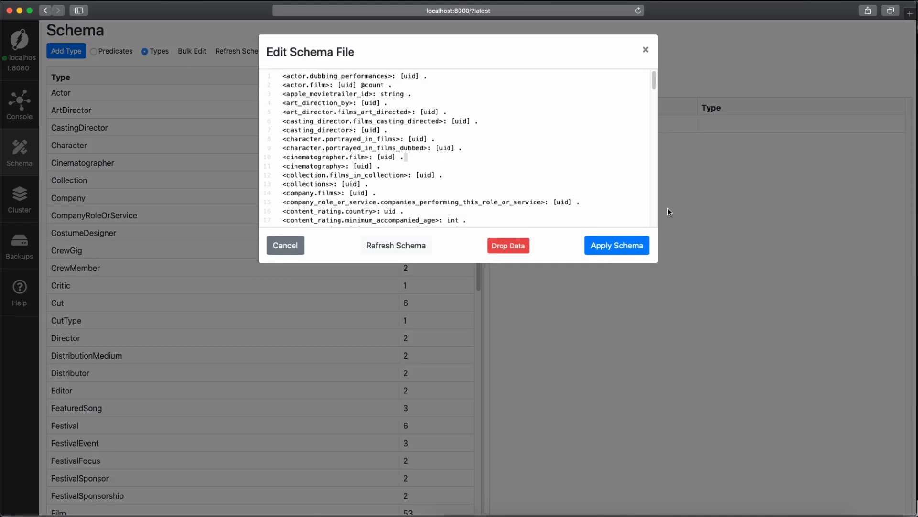
# Scroll through the schema file text, then bring up the Drop Data confirmation.
pyautogui.scroll(-3)
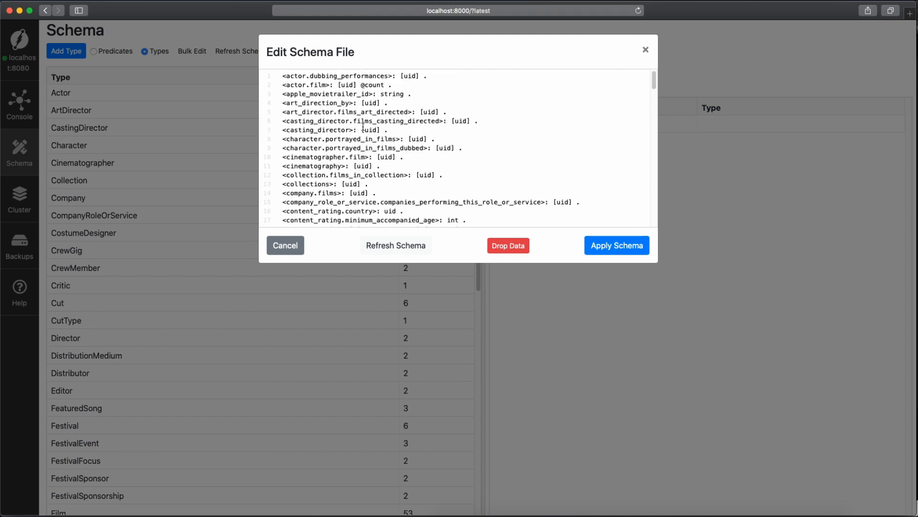
pyautogui.scroll(-3)
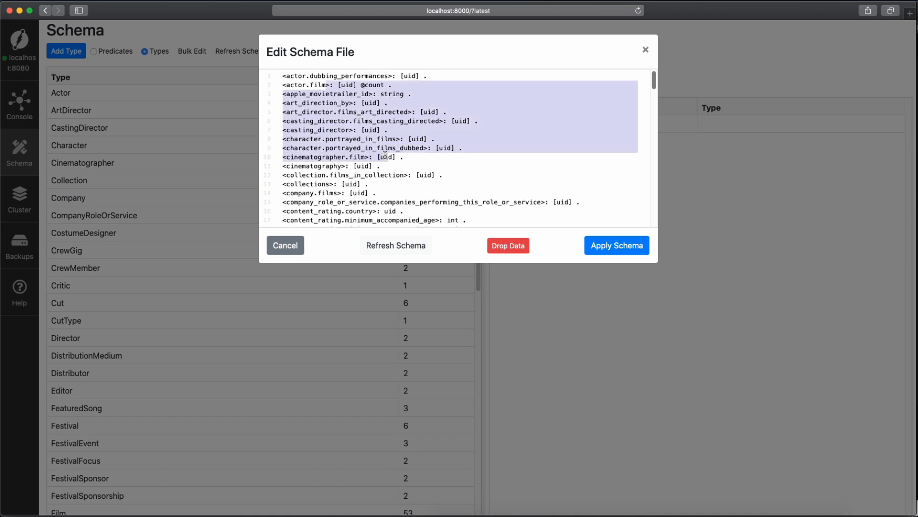
pyautogui.scroll(-3)
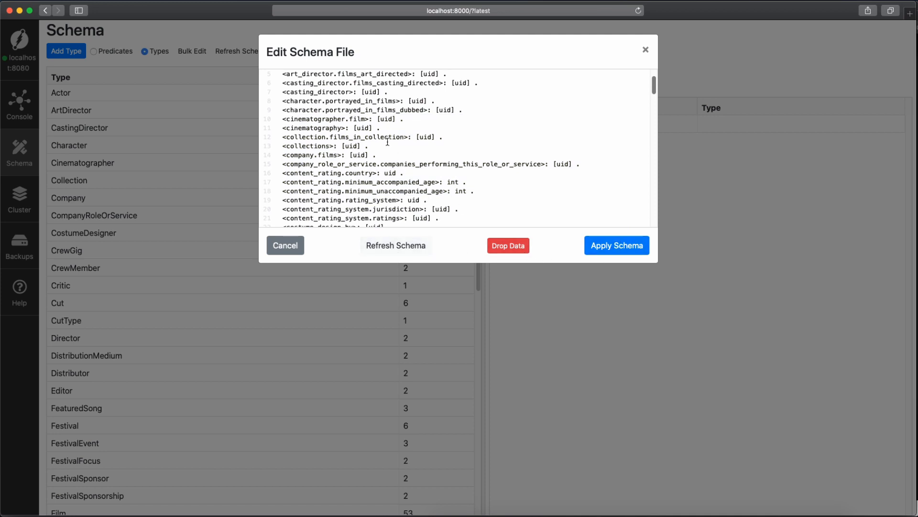
pyautogui.moveTo(506, 246)
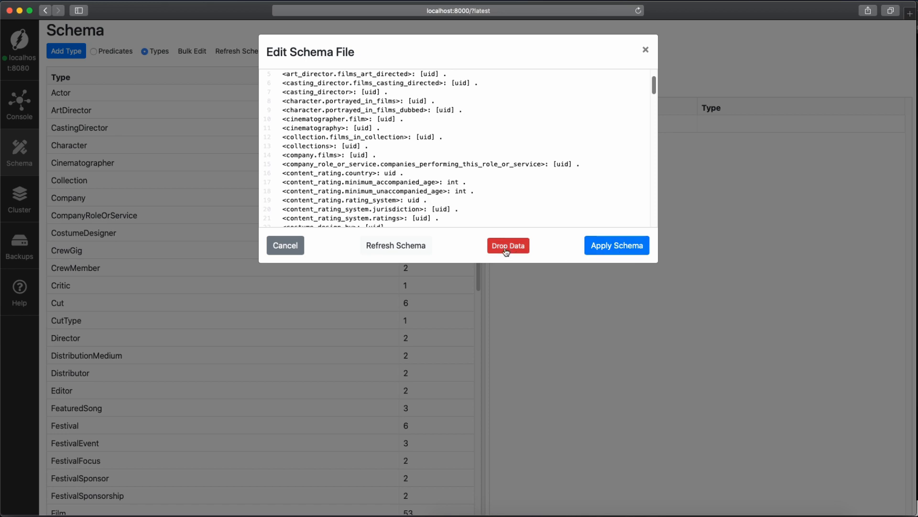
pyautogui.click(507, 245)
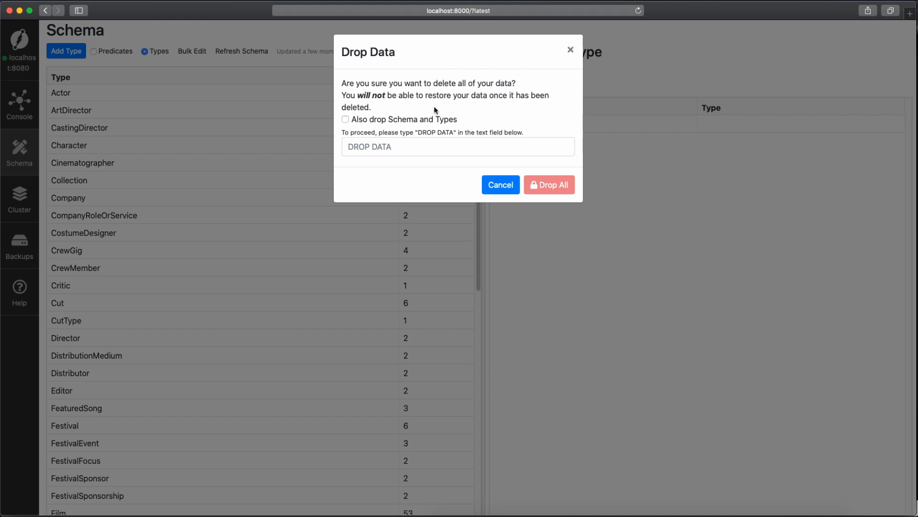
# Enter DROP DATA, then also opt to delete schema and types by entering DROP ALL.
pyautogui.click(458, 147)
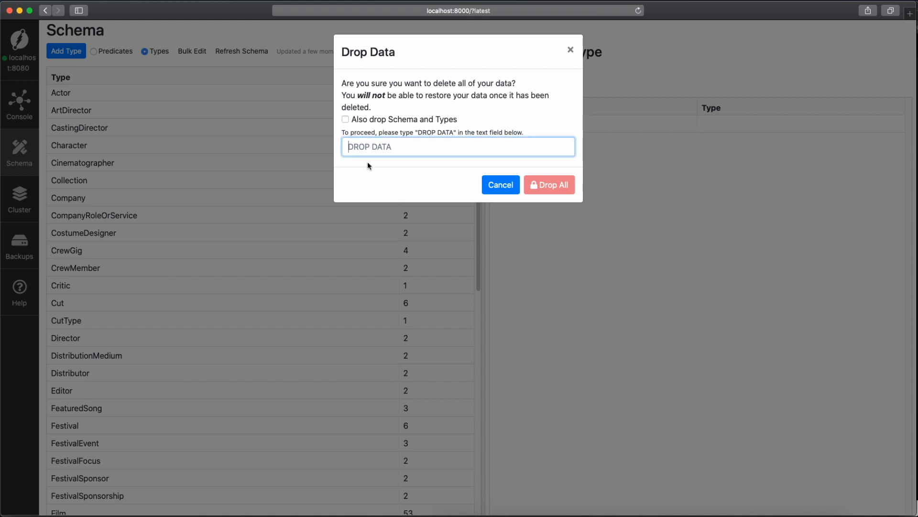
pyautogui.write('DROP D')
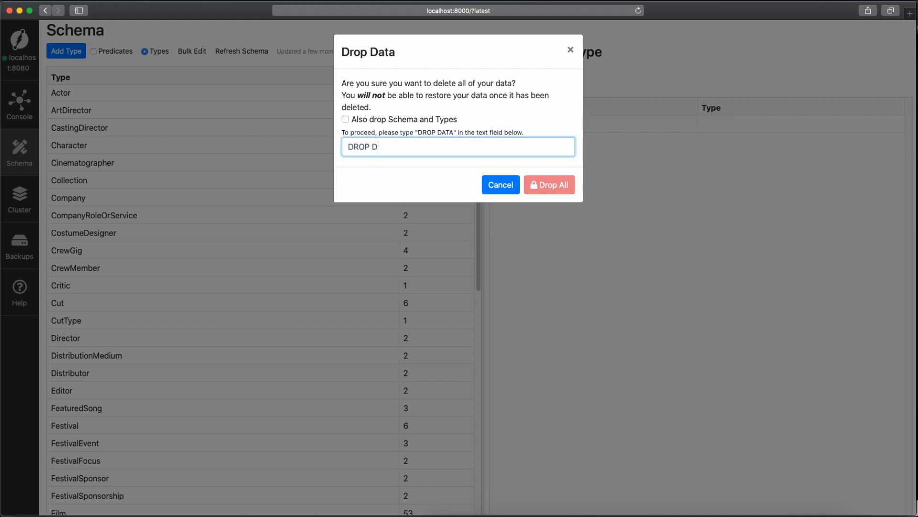
pyautogui.write('ATA')
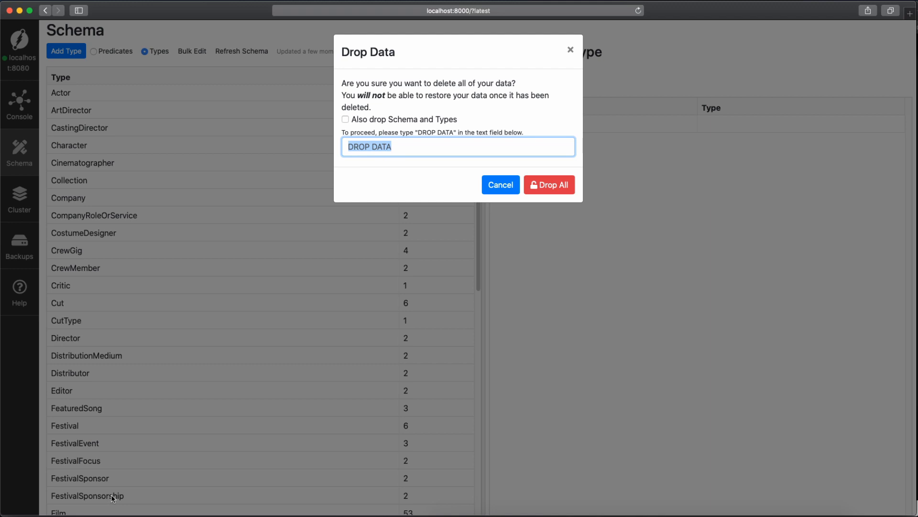
pyautogui.moveTo(469, 123)
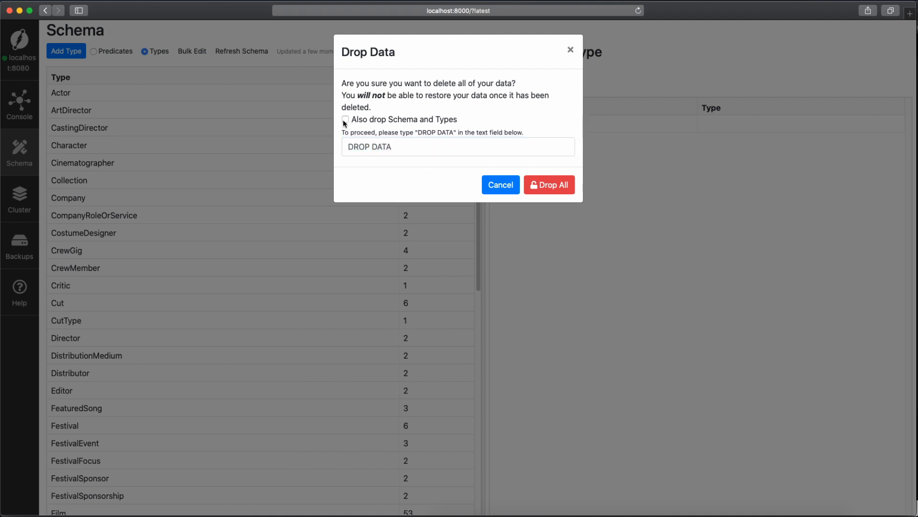
pyautogui.click(346, 120)
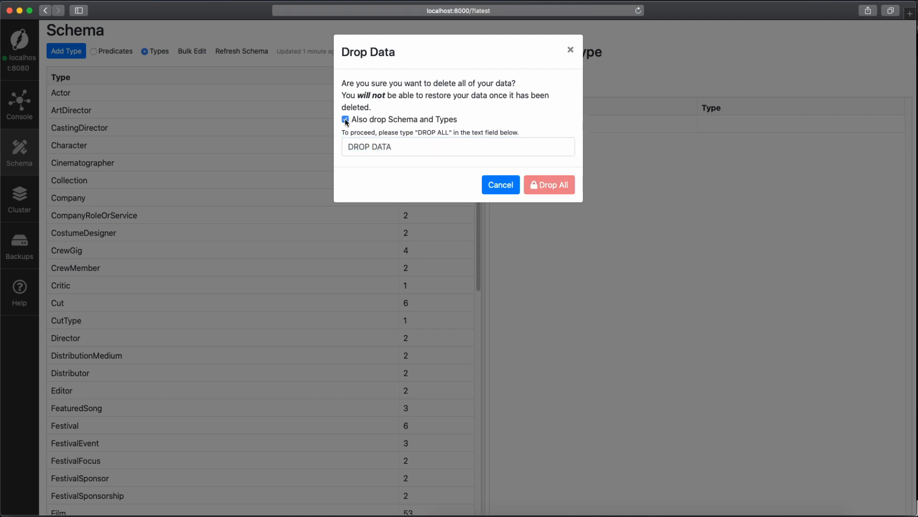
pyautogui.write('DROP A')
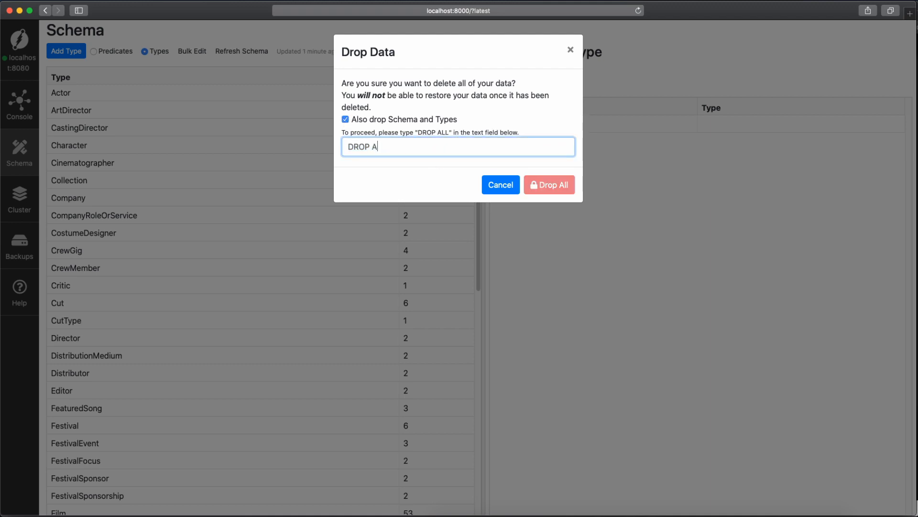
pyautogui.write('LL')
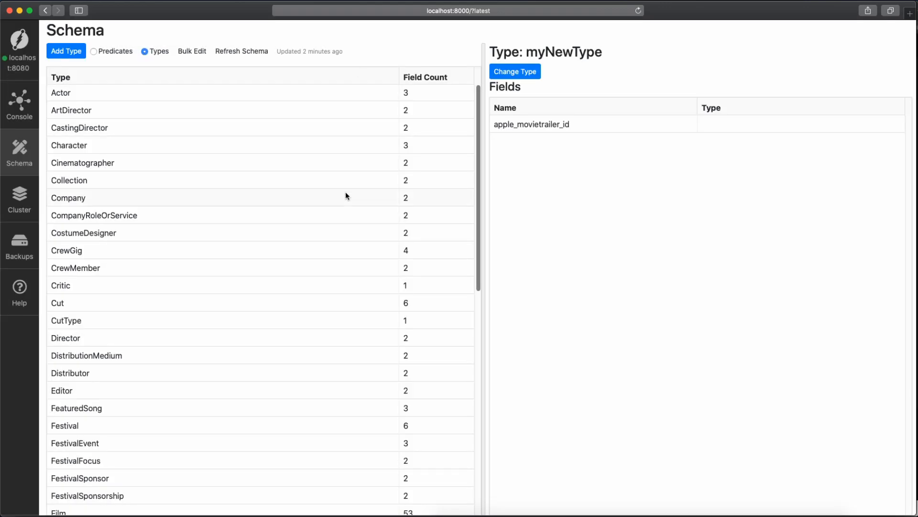
# Open Cluster Management showing the Zero at localhost:5080 and Group #1's 14 tablets.
pyautogui.click(20, 199)
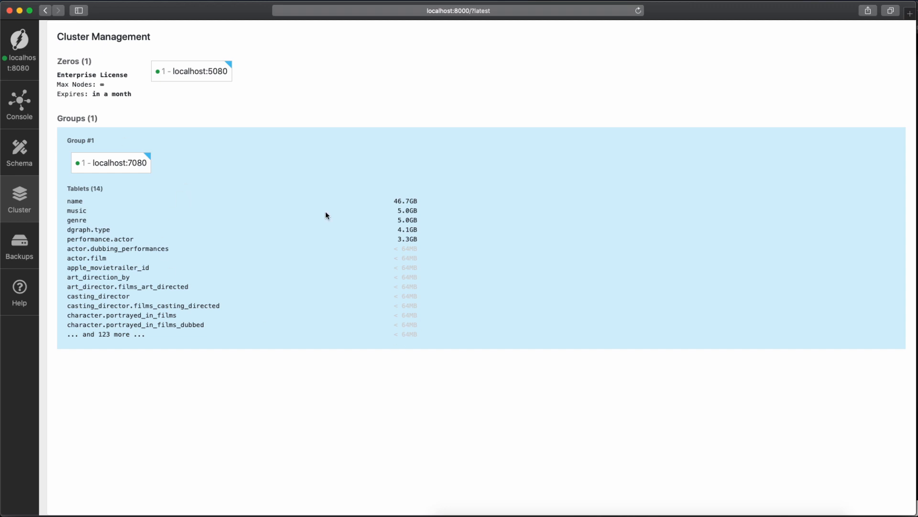
pyautogui.moveTo(411, 256)
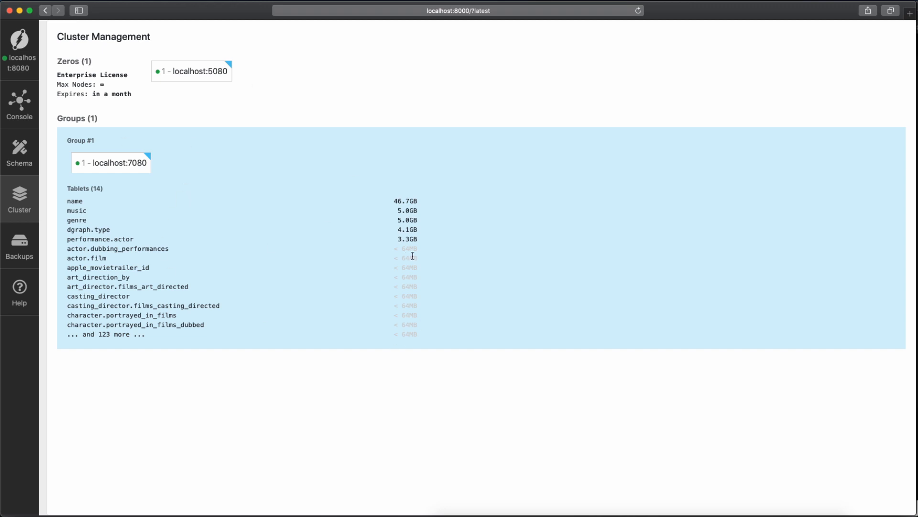
pyautogui.moveTo(541, 214)
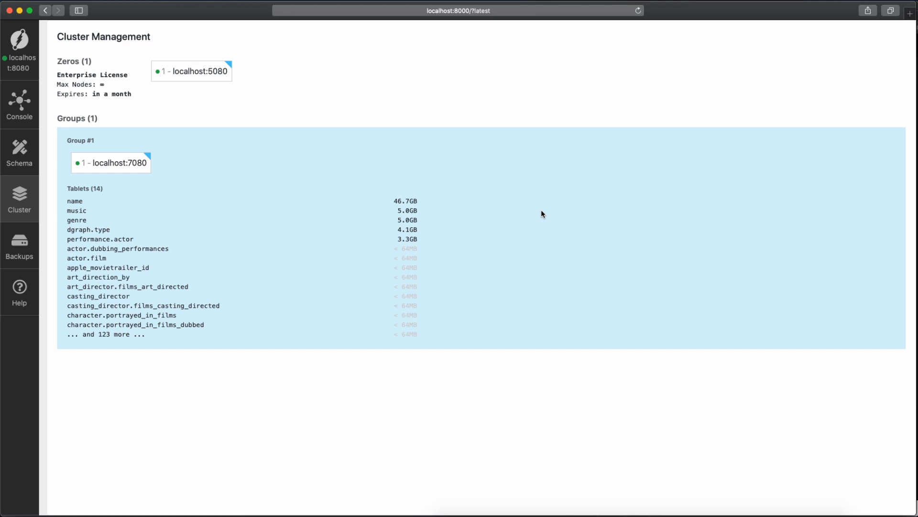
pyautogui.moveTo(77, 57)
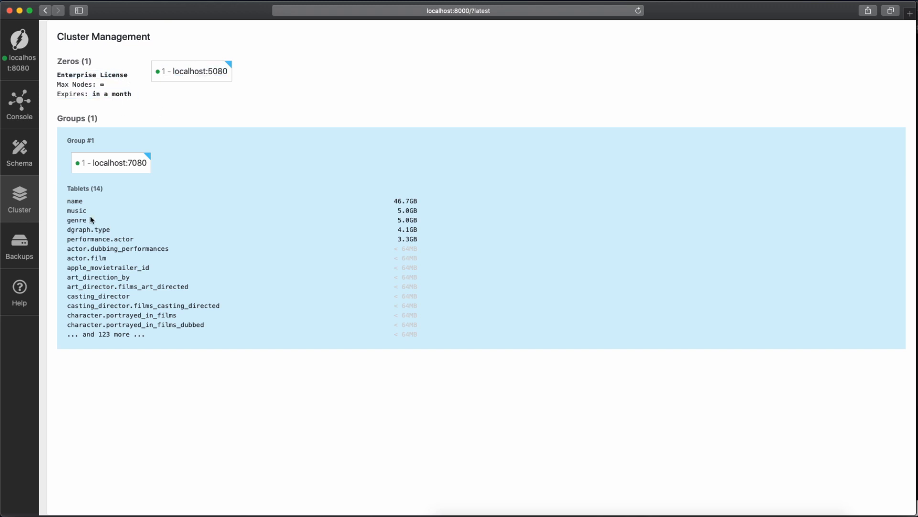
pyautogui.moveTo(125, 342)
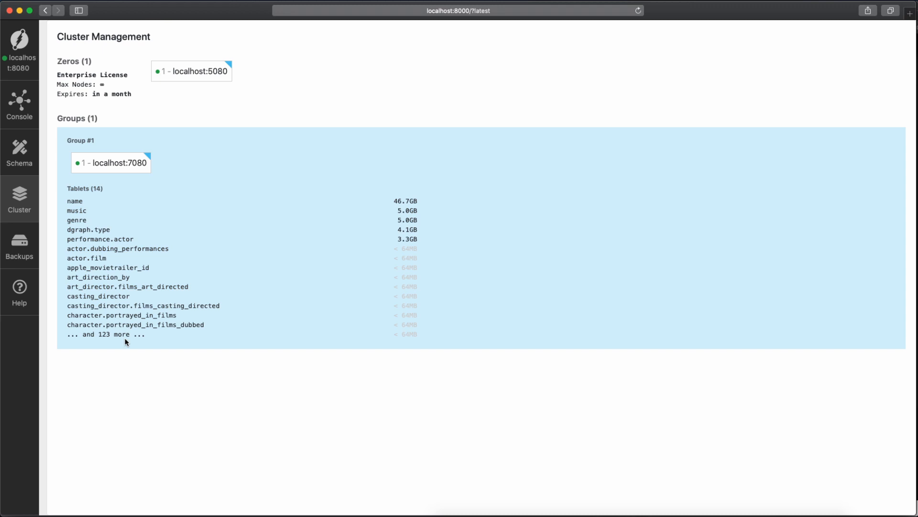
pyautogui.moveTo(96, 169)
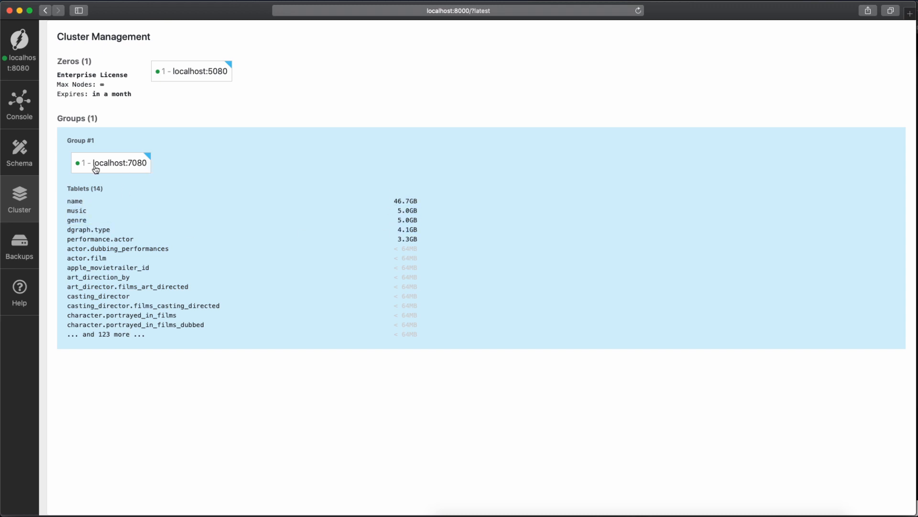
pyautogui.moveTo(64, 145)
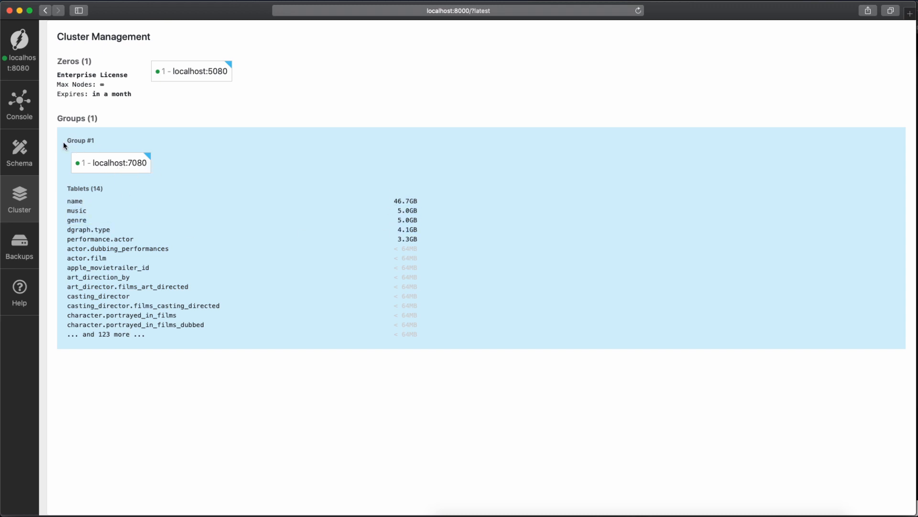
pyautogui.moveTo(222, 223)
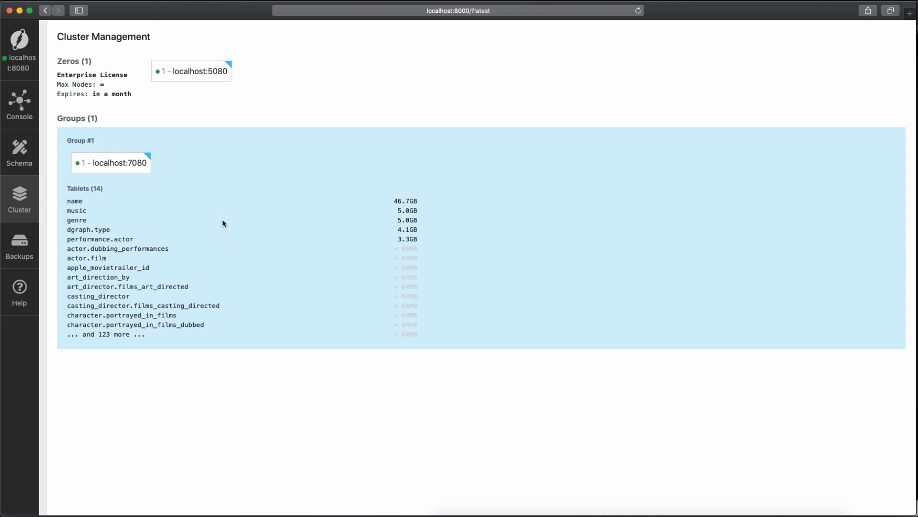
pyautogui.moveTo(149, 162)
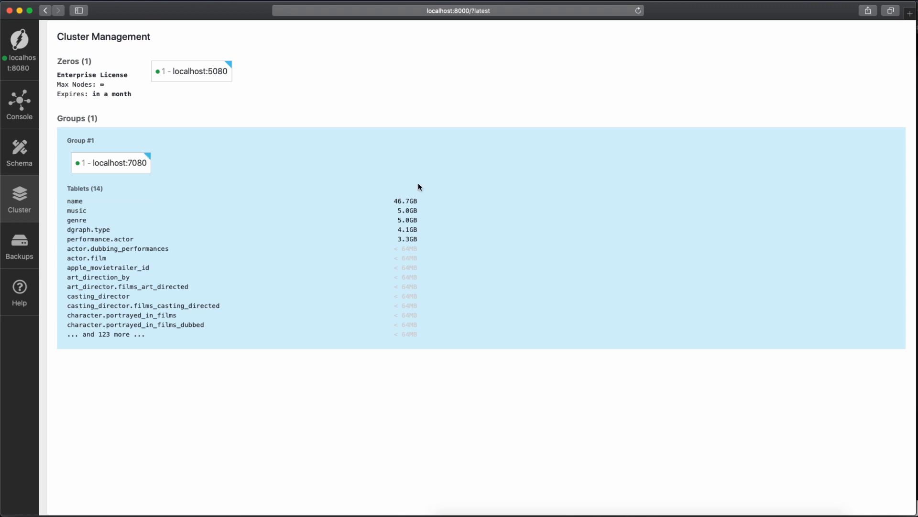
pyautogui.moveTo(244, 258)
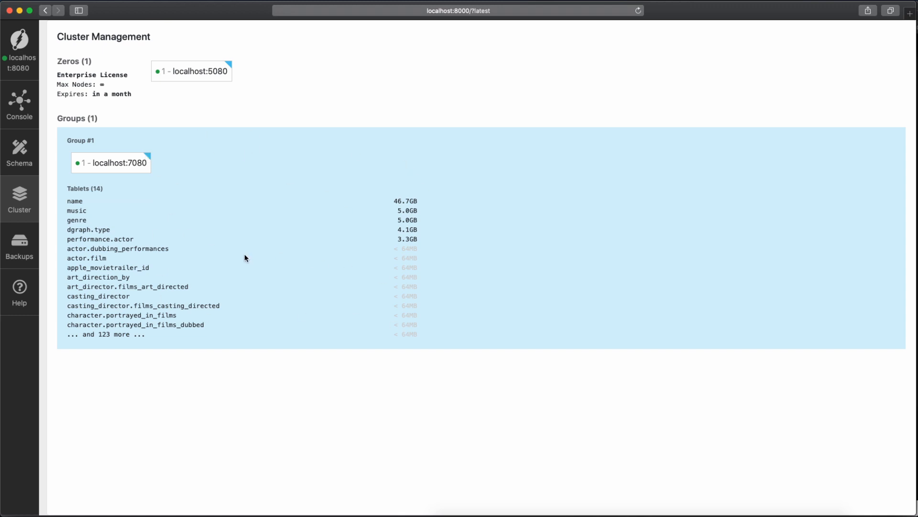
pyautogui.moveTo(160, 169)
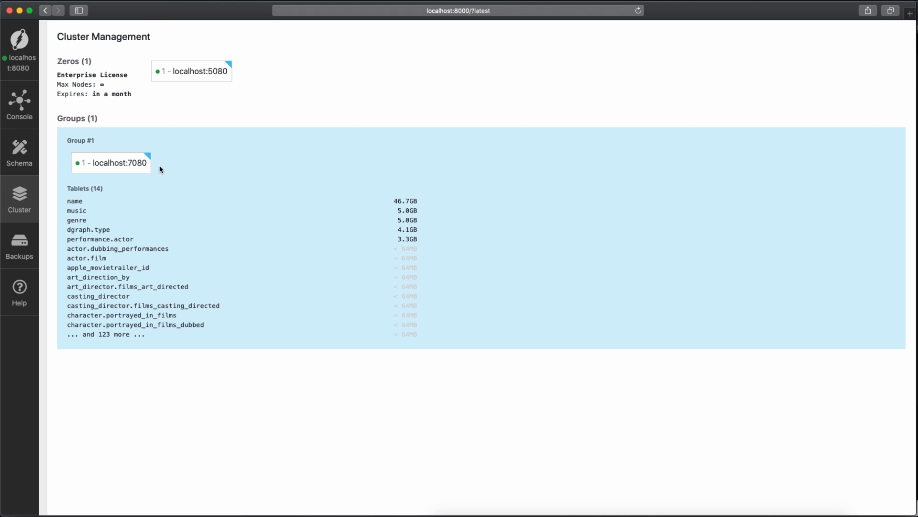
pyautogui.moveTo(541, 230)
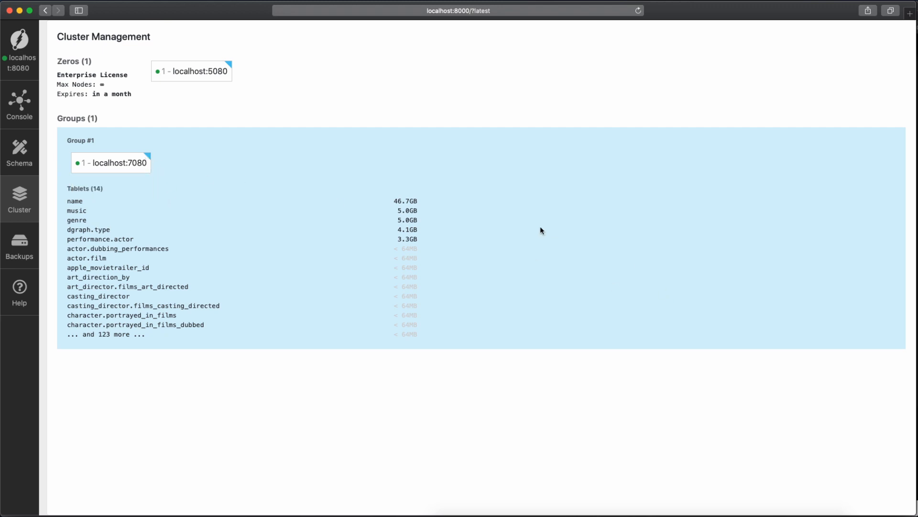
pyautogui.moveTo(151, 162)
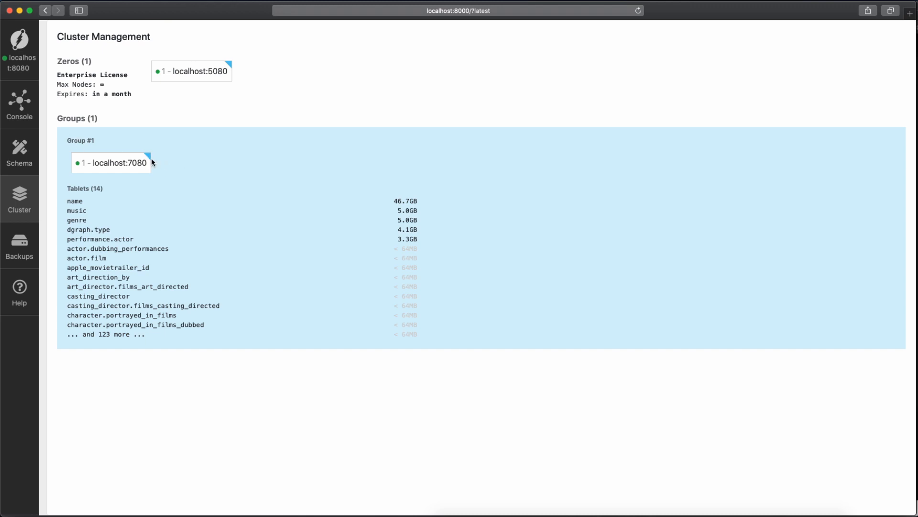
pyautogui.moveTo(177, 257)
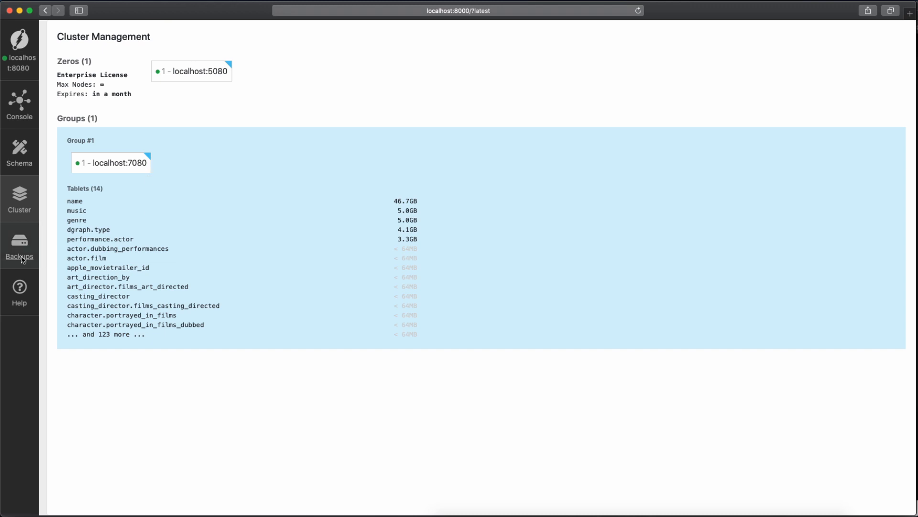
# Open the Backups page with its Start New Backup destination options.
pyautogui.click(19, 243)
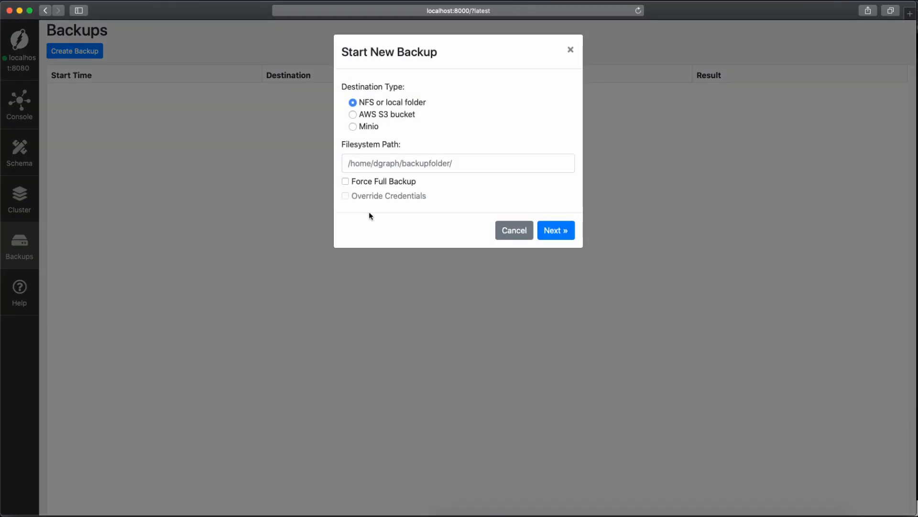
pyautogui.moveTo(424, 110)
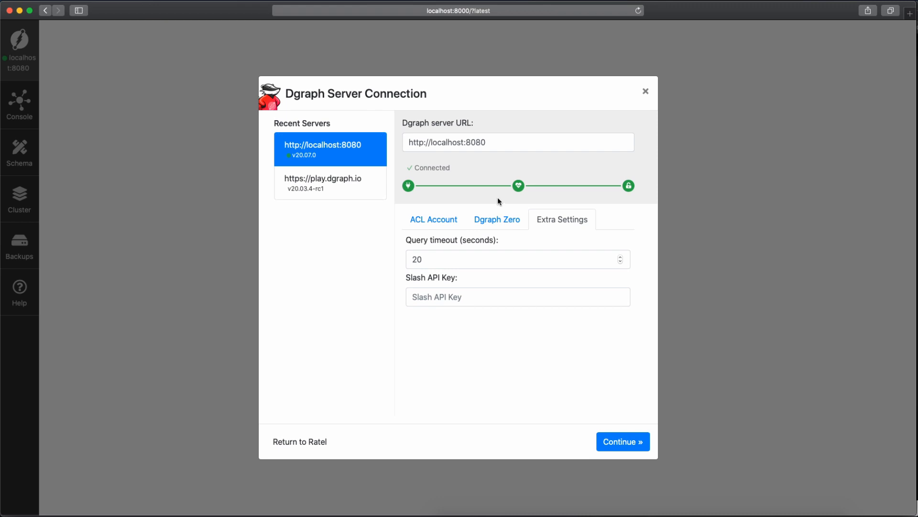
# Change the Dgraph server URL port to 8000, then reconnect to localhost:8080.
pyautogui.click(518, 141)
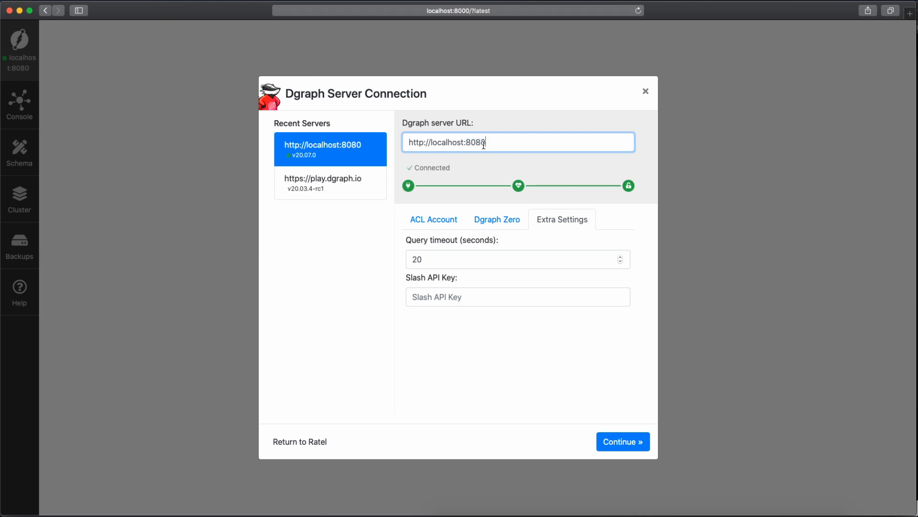
pyautogui.doubleClick(475, 142)
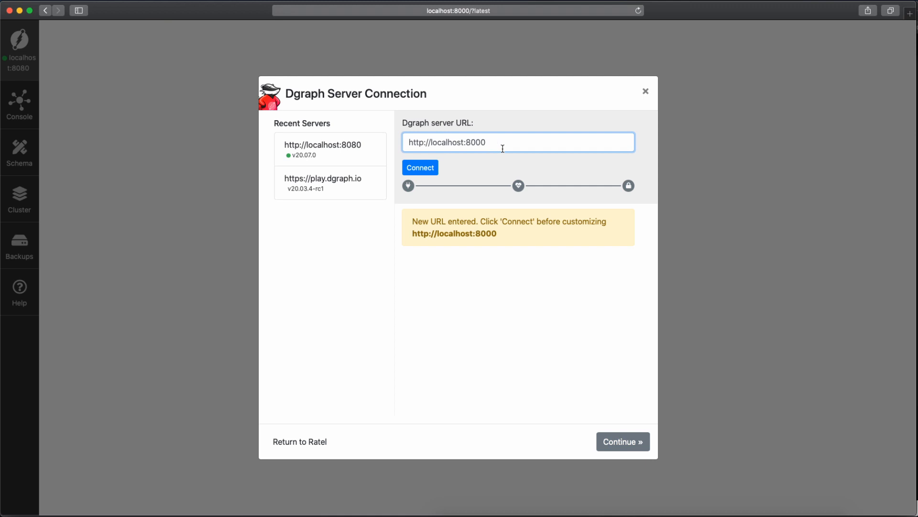
pyautogui.doubleClick(475, 142)
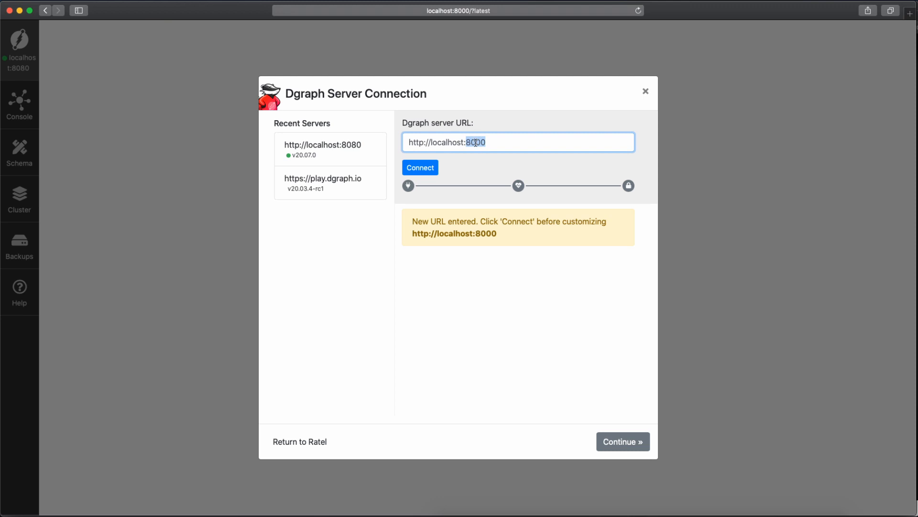
pyautogui.click(459, 11)
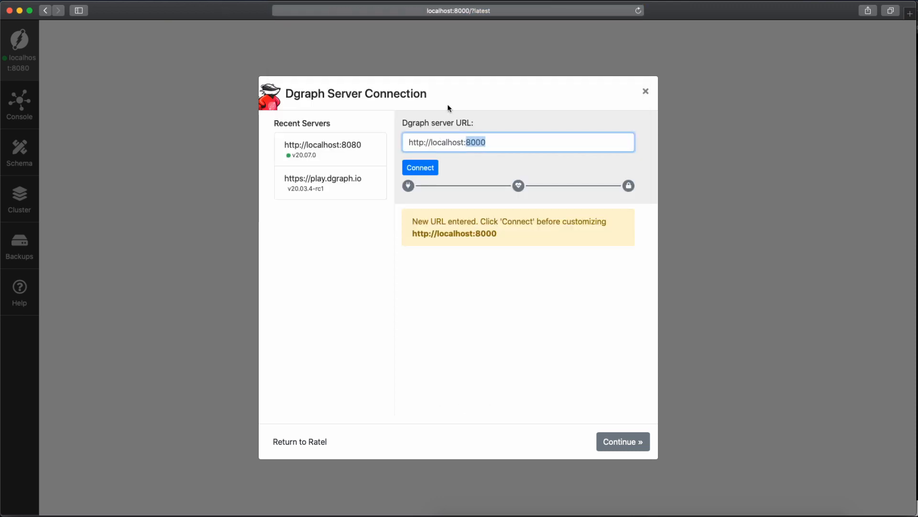
pyautogui.moveTo(486, 200)
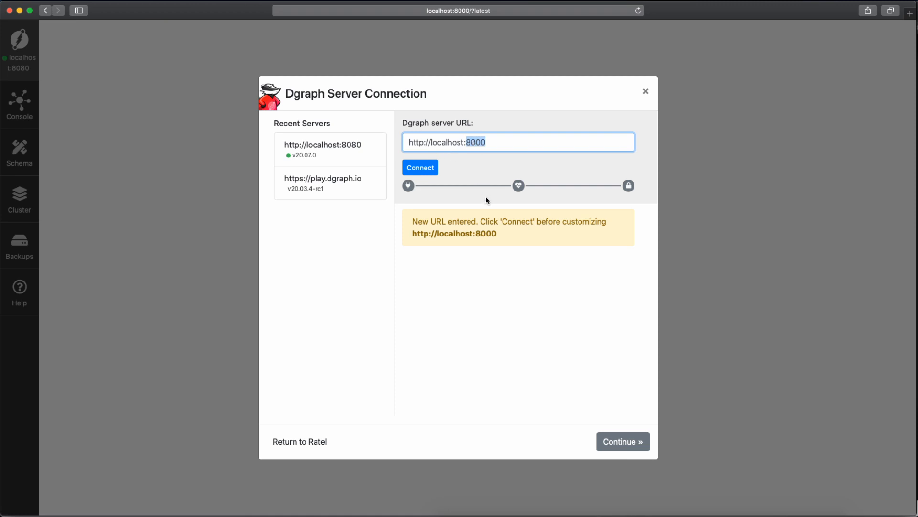
pyautogui.click(419, 168)
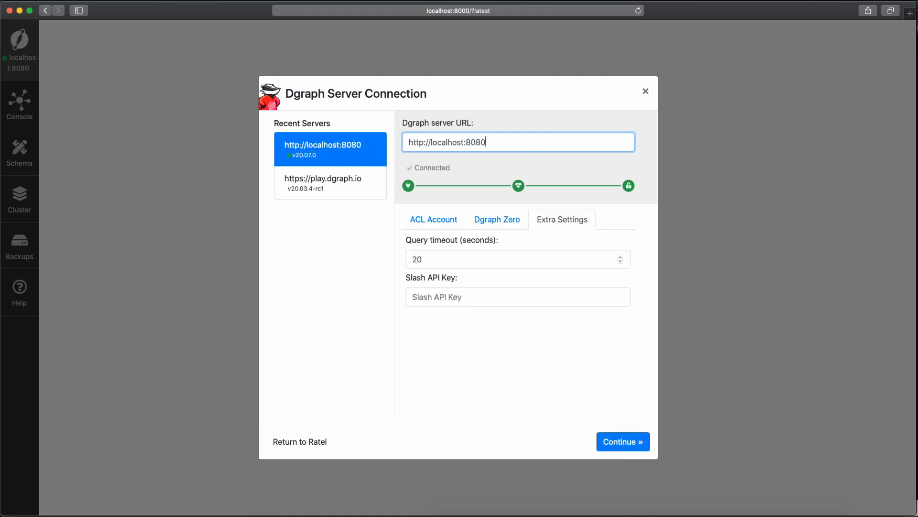